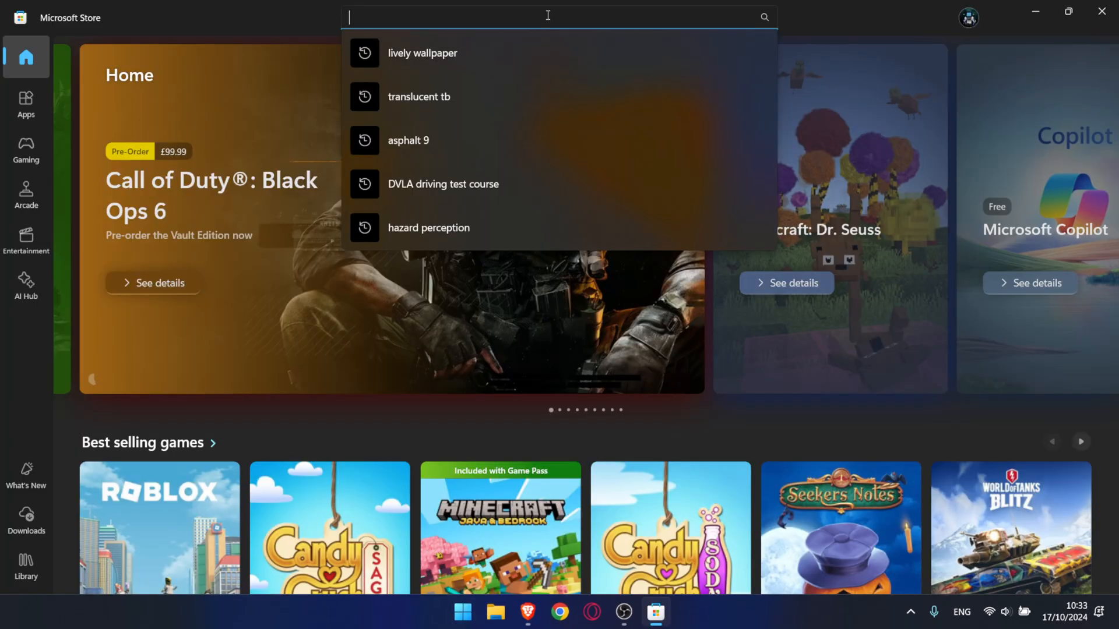
- Check the Store pages for Lively Wallpaper and TranslucentTB, both already installed
type("lively wallpapre")
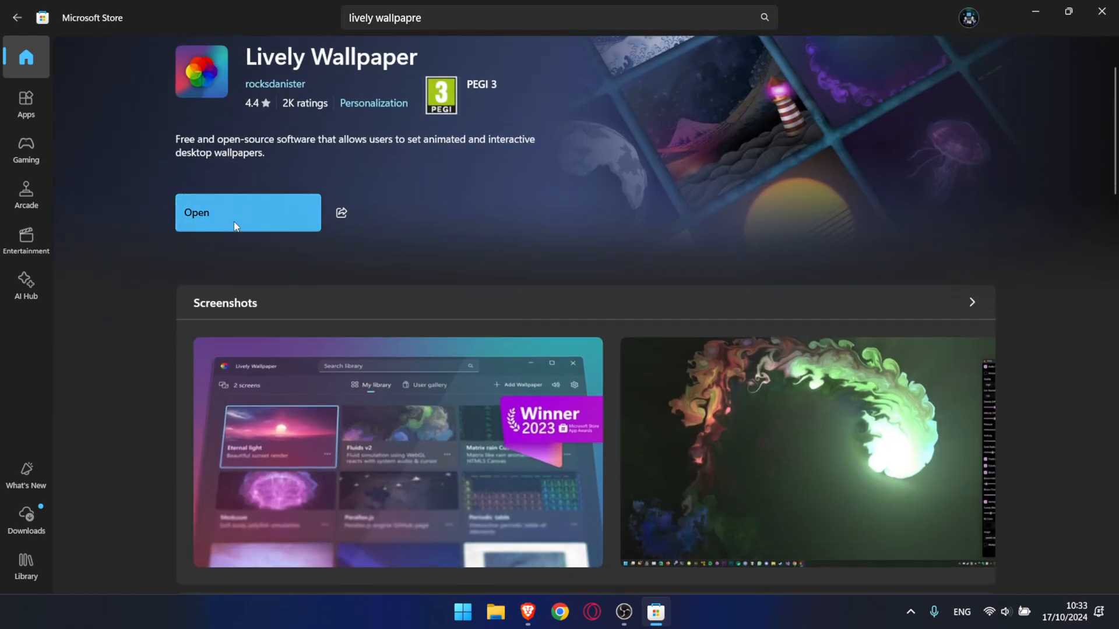
scroll("down", 3)
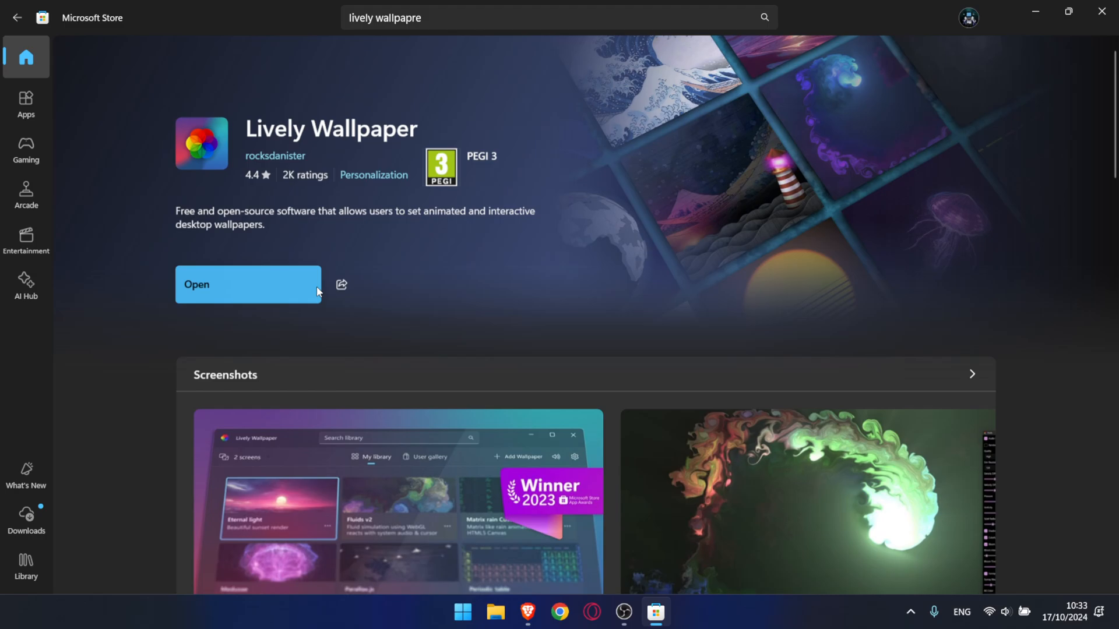
left_click(556, 17)
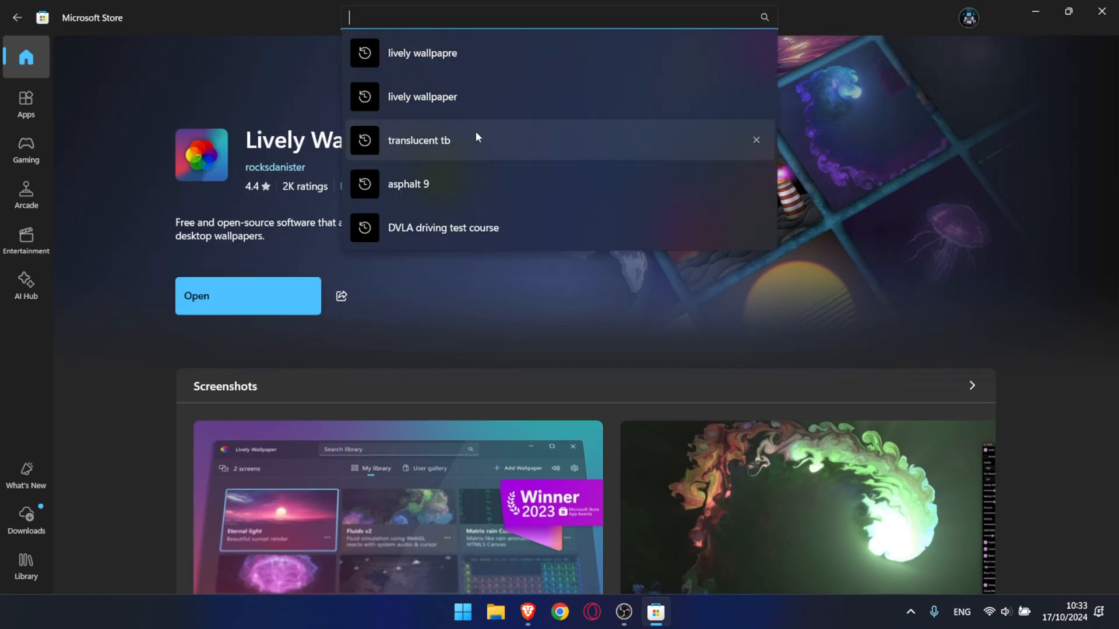
left_click(420, 139)
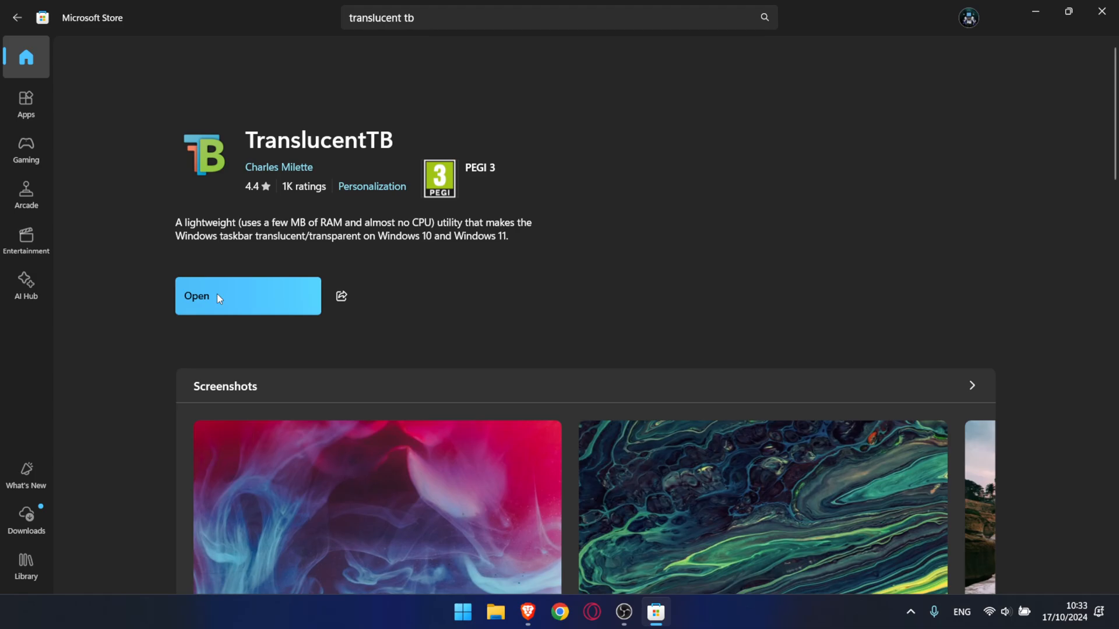
mouse_move(249, 259)
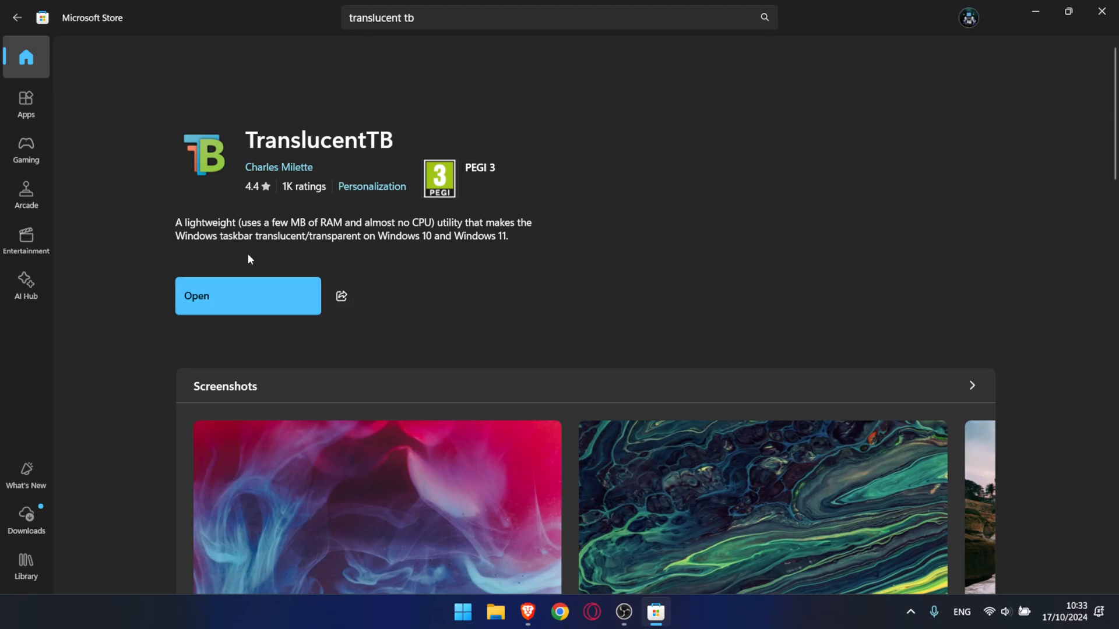
left_click(543, 612)
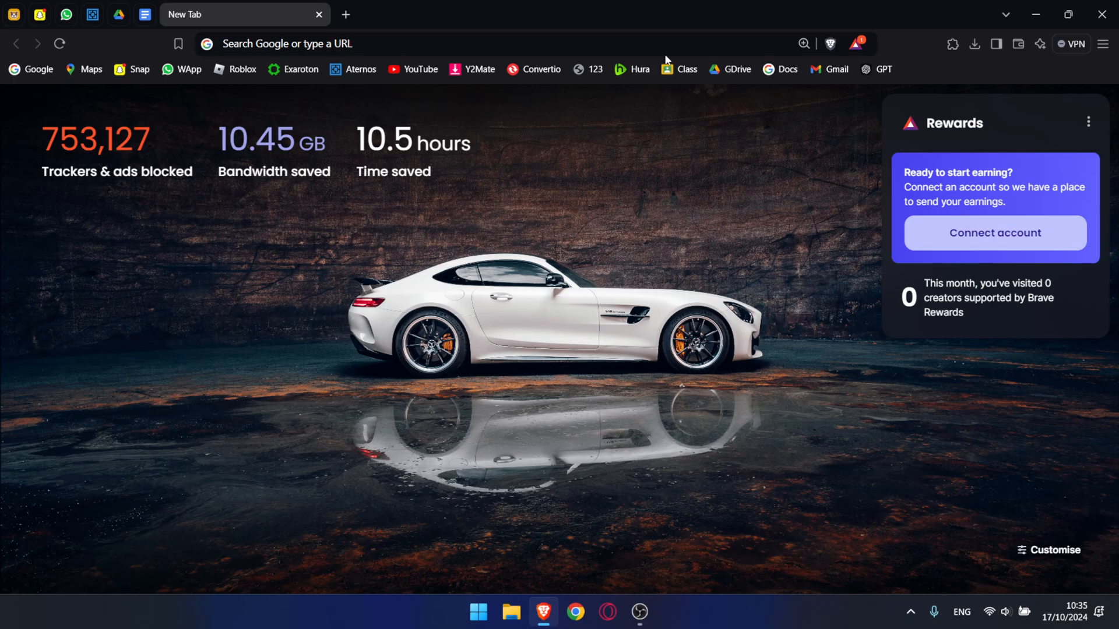
- Open rainmeter.net from a Google search and keep the existing Rainmeter-4.5.20.exe download
type("rainmeter&oq=rainmeter&gs_lcrp=EgZjaHJvbWUyBggAEEUYOTIGCAEQRRg8MgYIAhBFGD0yB...")
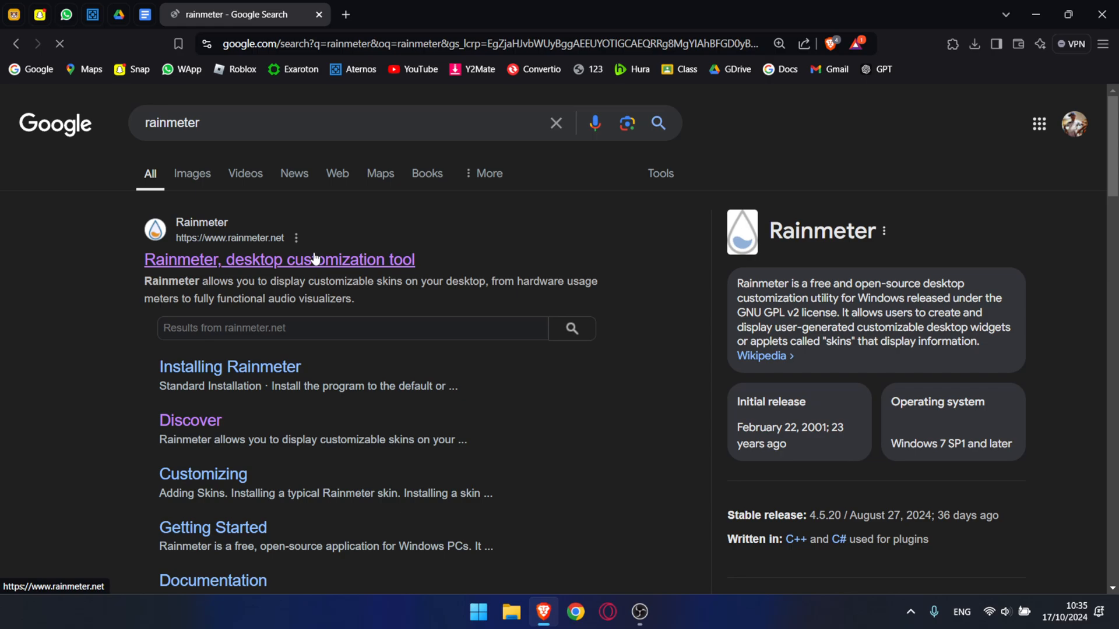
left_click(279, 259)
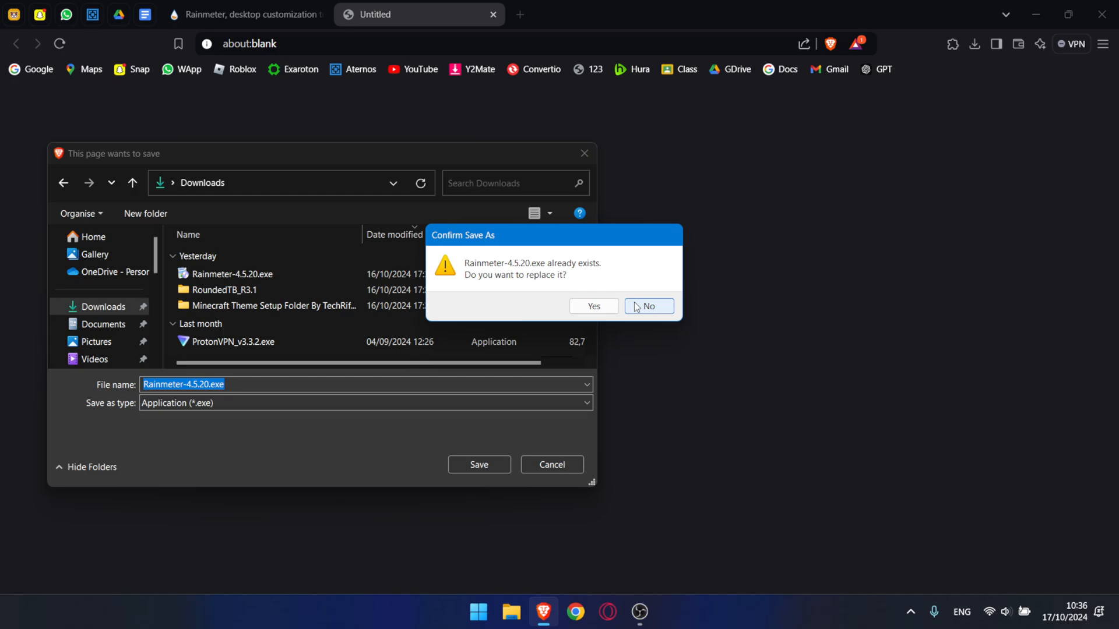
left_click(646, 306)
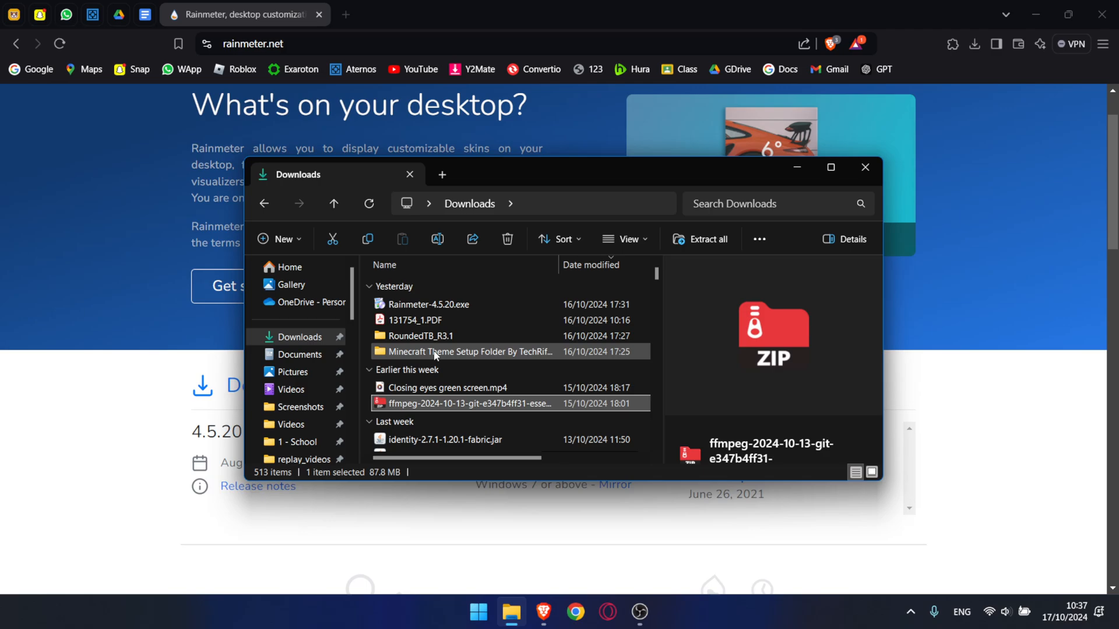
- Open the RoundedTB_R3.1 folder in Downloads, maximise the window, and run RoundedTB.exe
left_click(420, 336)
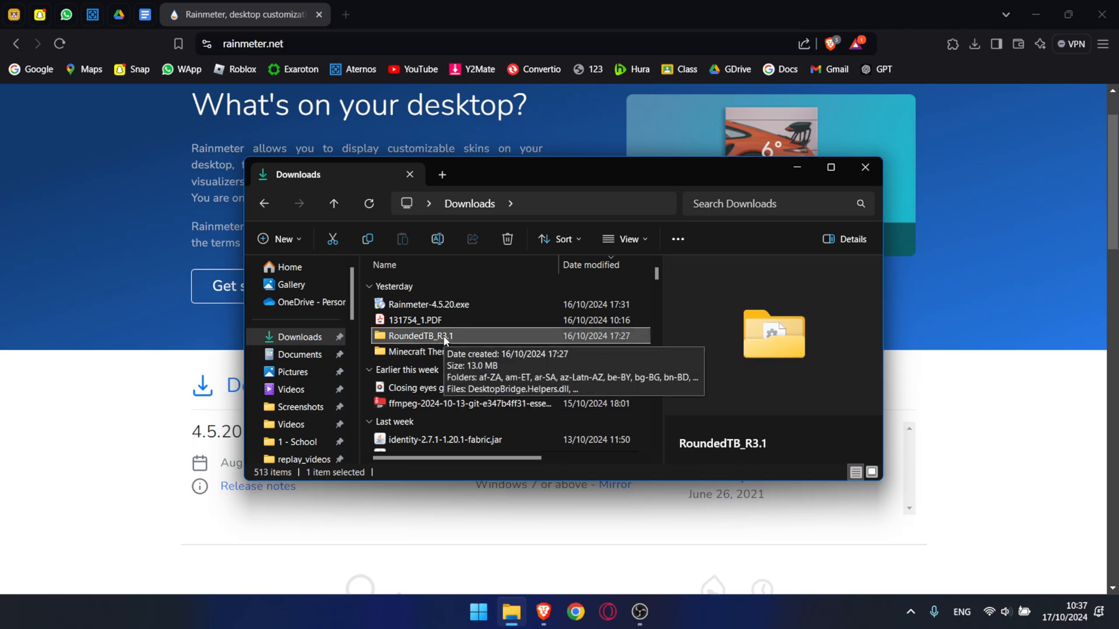
double_click(420, 336)
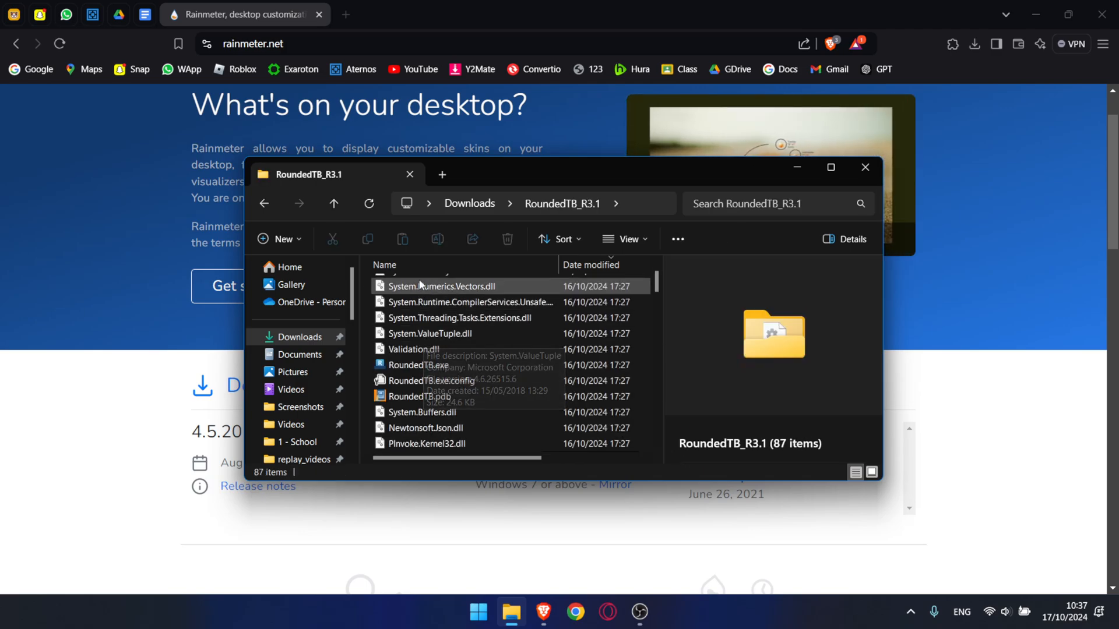
left_click(418, 317)
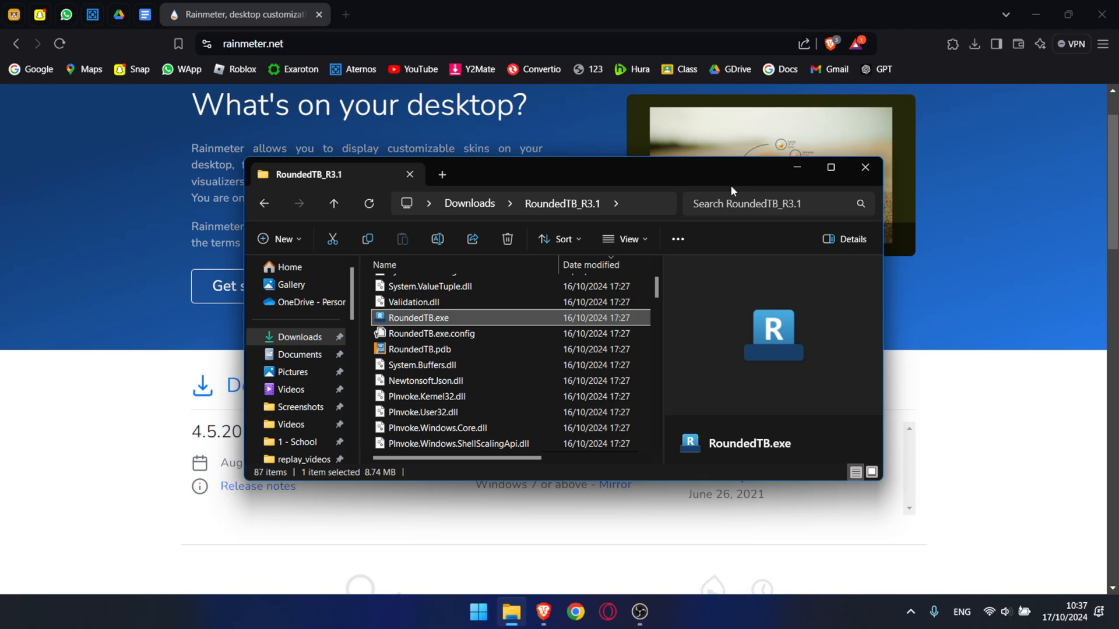
left_click(829, 168)
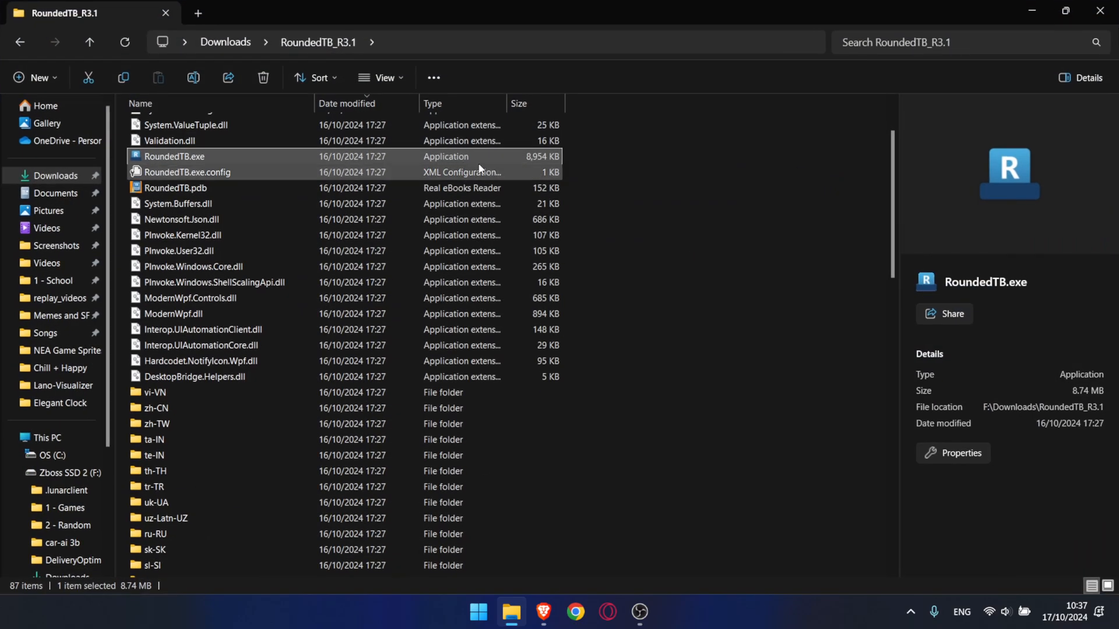
mouse_move(165, 156)
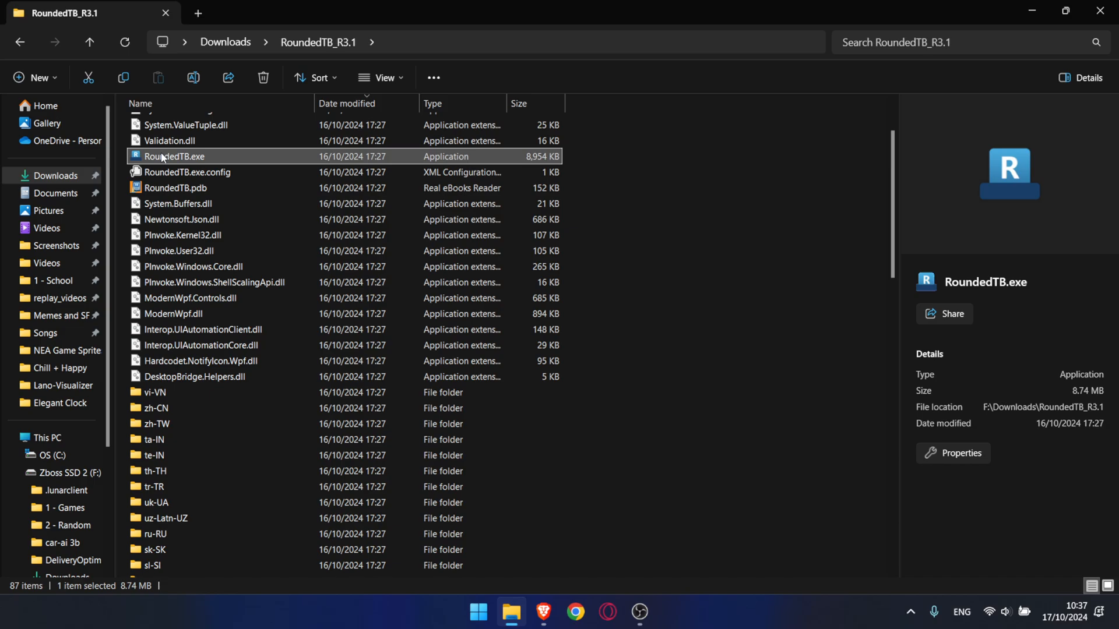
double_click(173, 156)
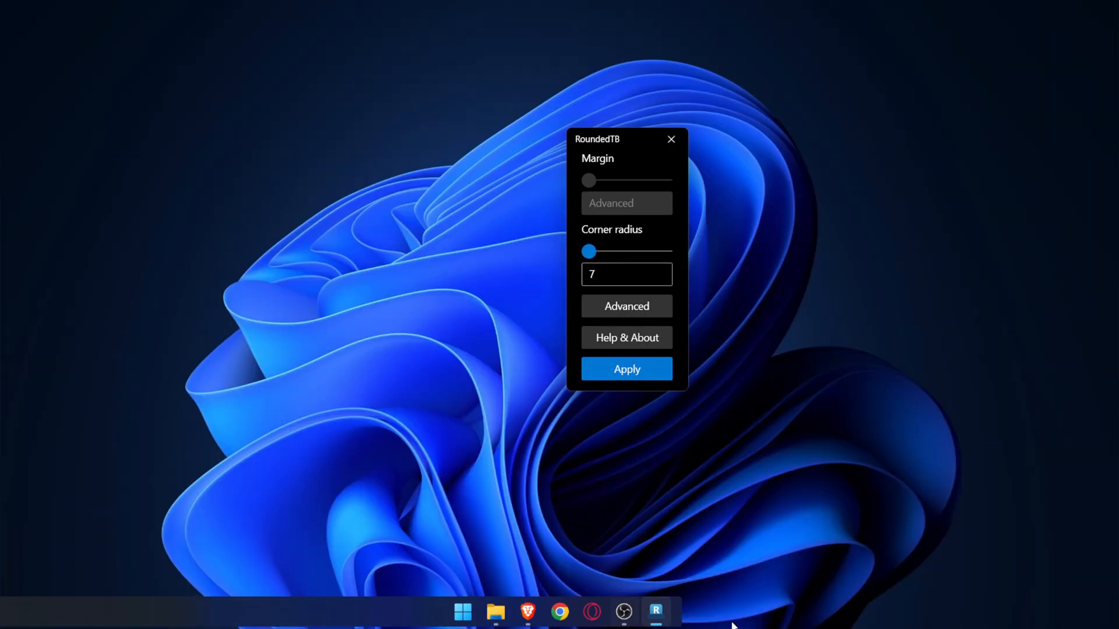
mouse_move(634, 317)
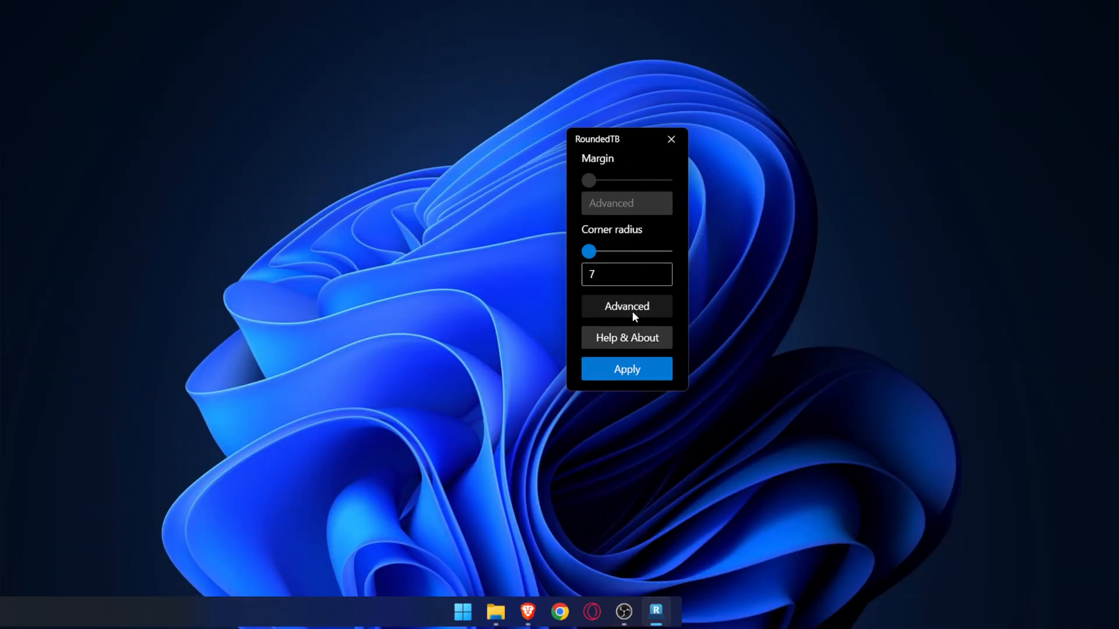
- Apply RoundedTB margins of 3 top and bottom, -100 outer and inner, then show the desktop
left_click(626, 306)
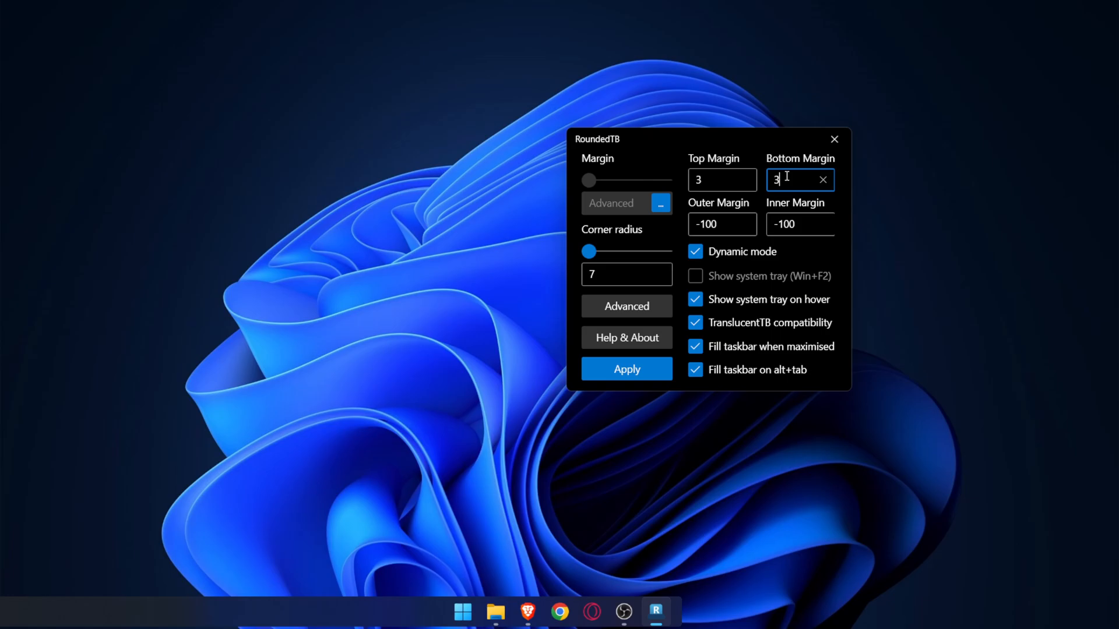
left_click(792, 223)
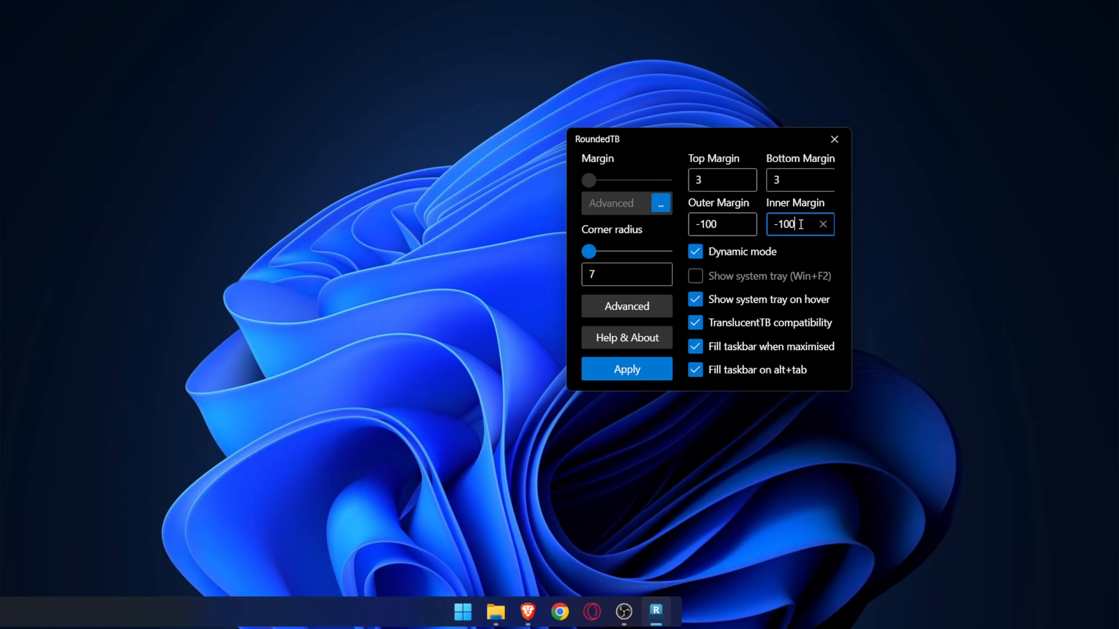
mouse_move(942, 584)
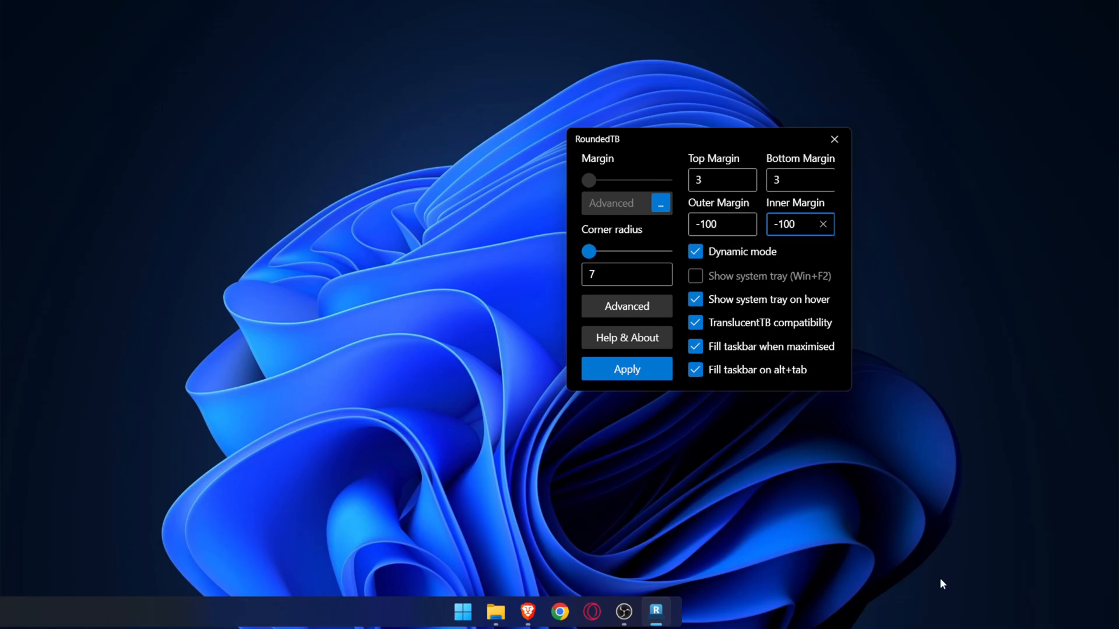
mouse_move(538, 601)
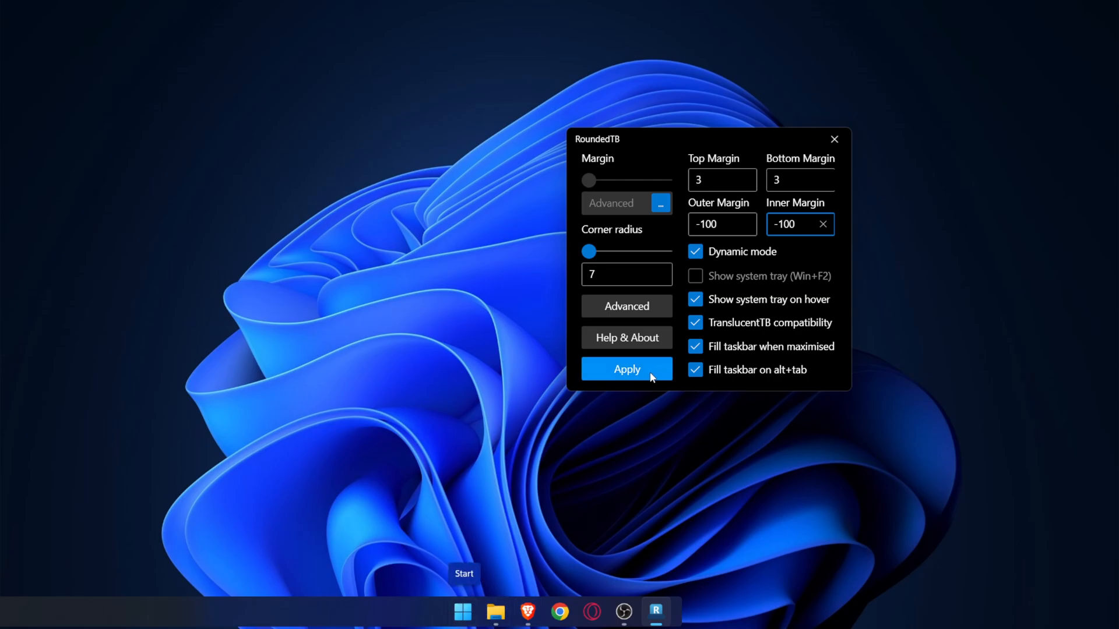
left_click(461, 611)
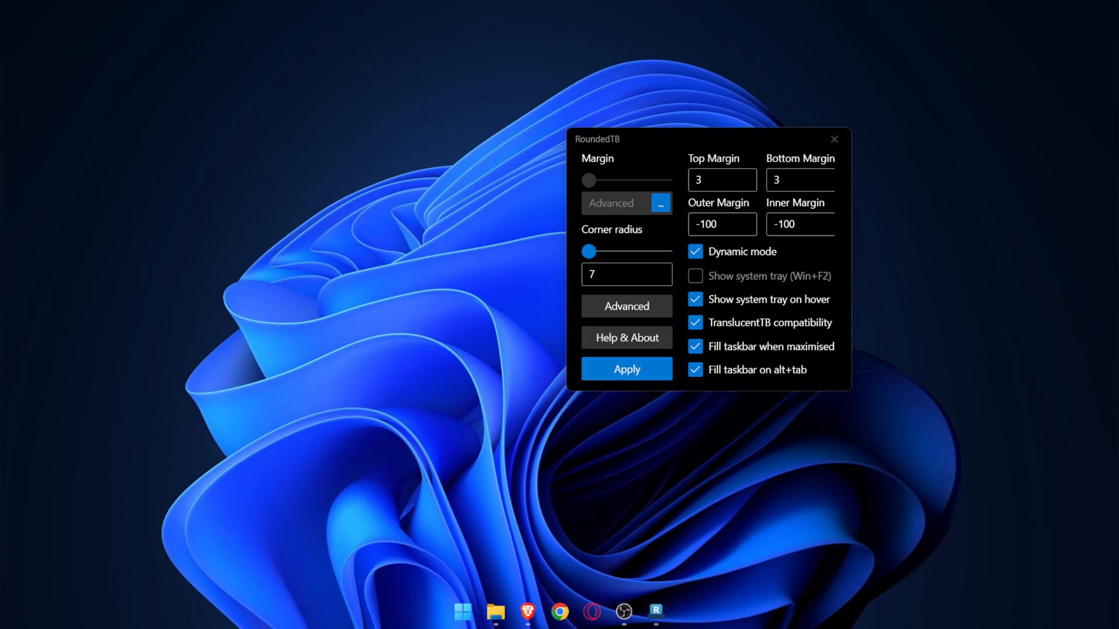
mouse_move(853, 591)
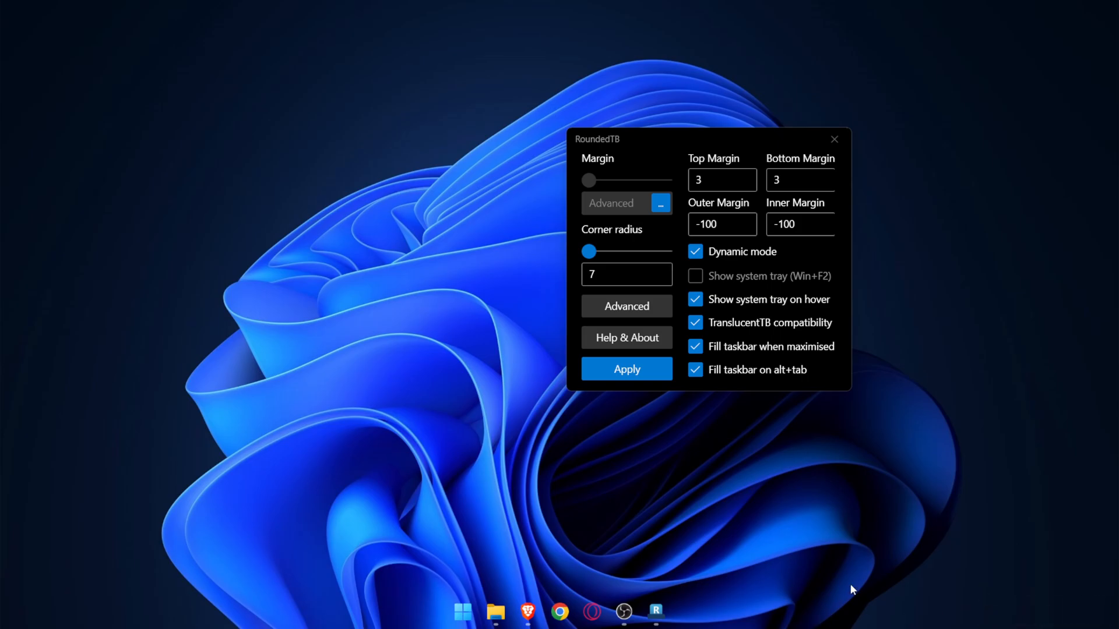
left_click(833, 139)
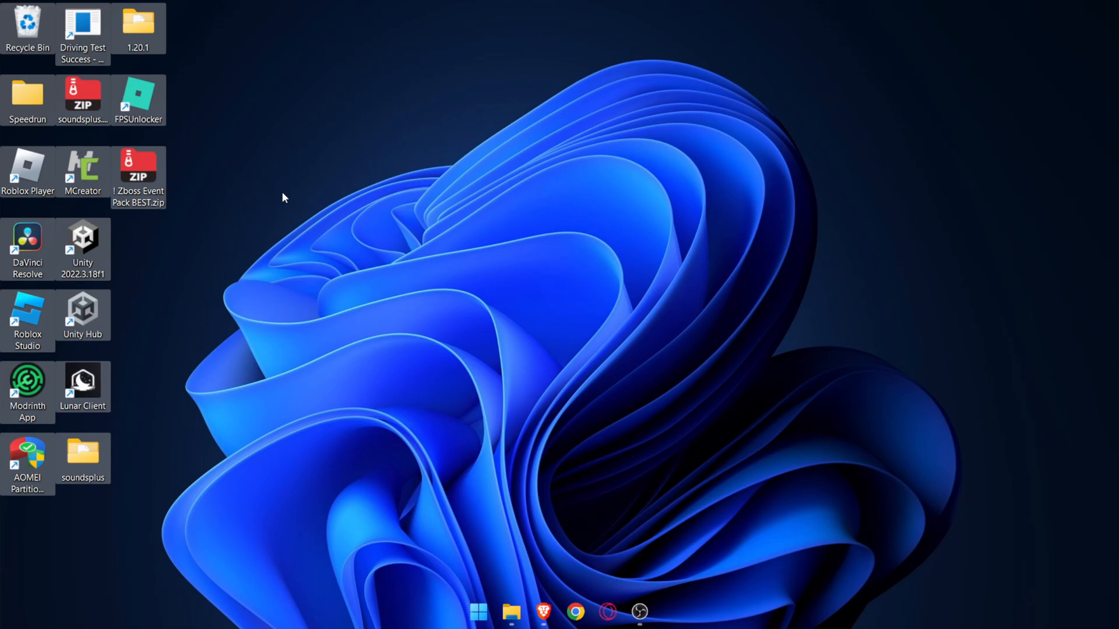
- Untick Show desktop icons in the desktop right-click View menu
right_click(585, 128)
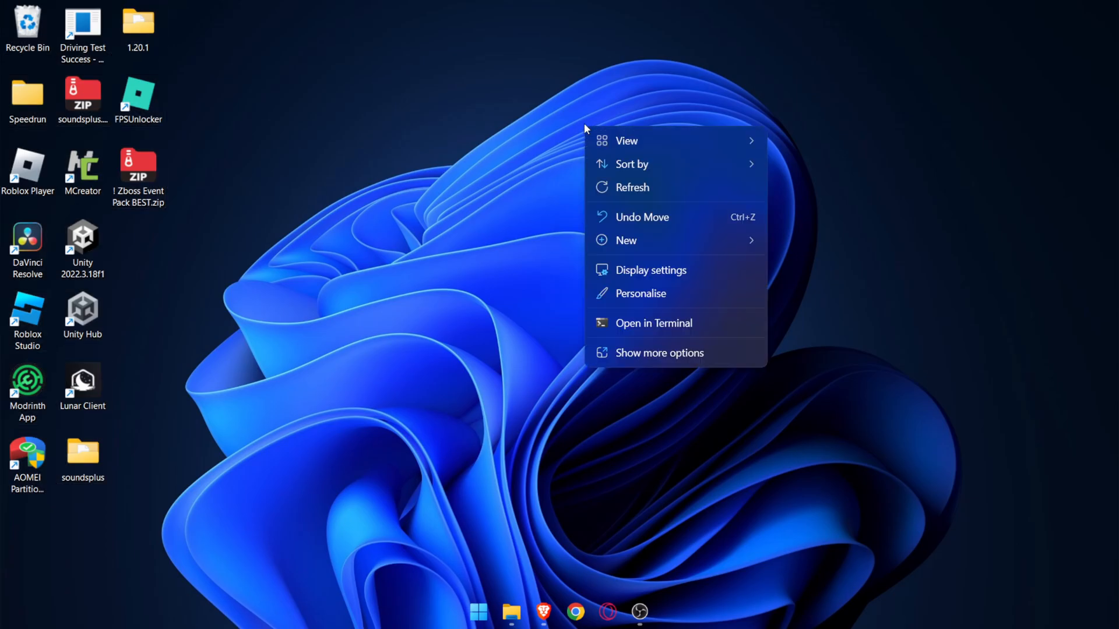
mouse_move(595, 137)
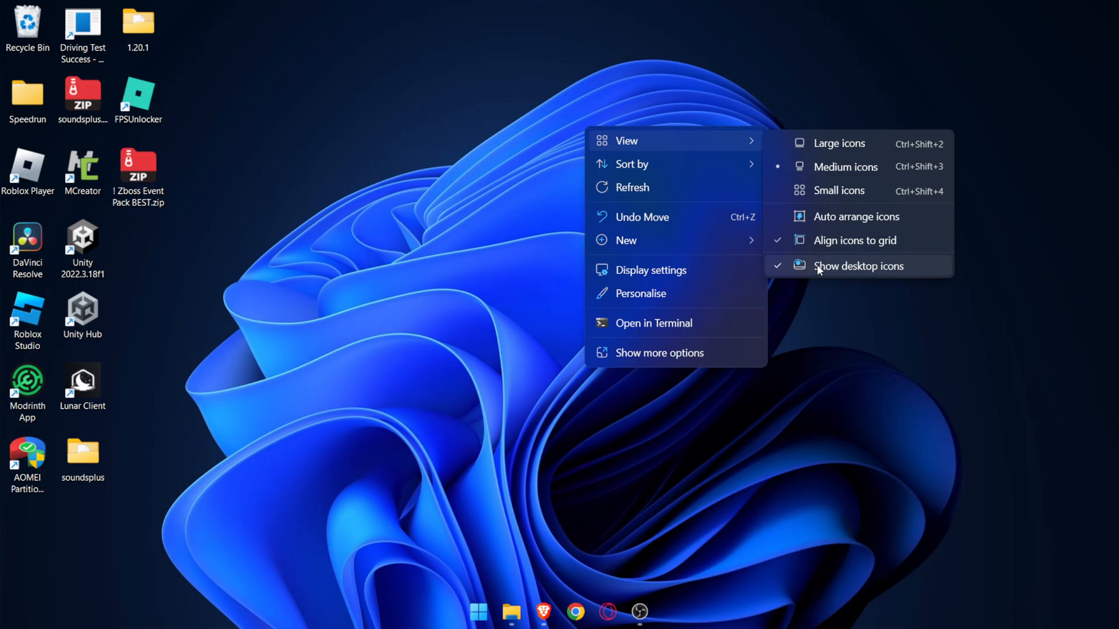
left_click(858, 266)
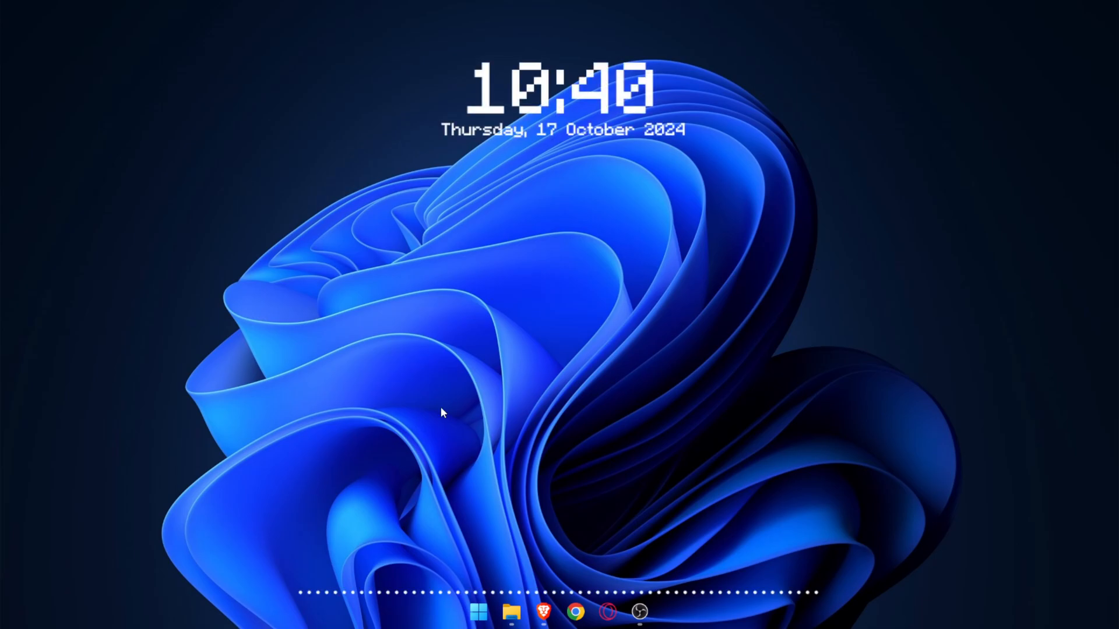
mouse_move(604, 99)
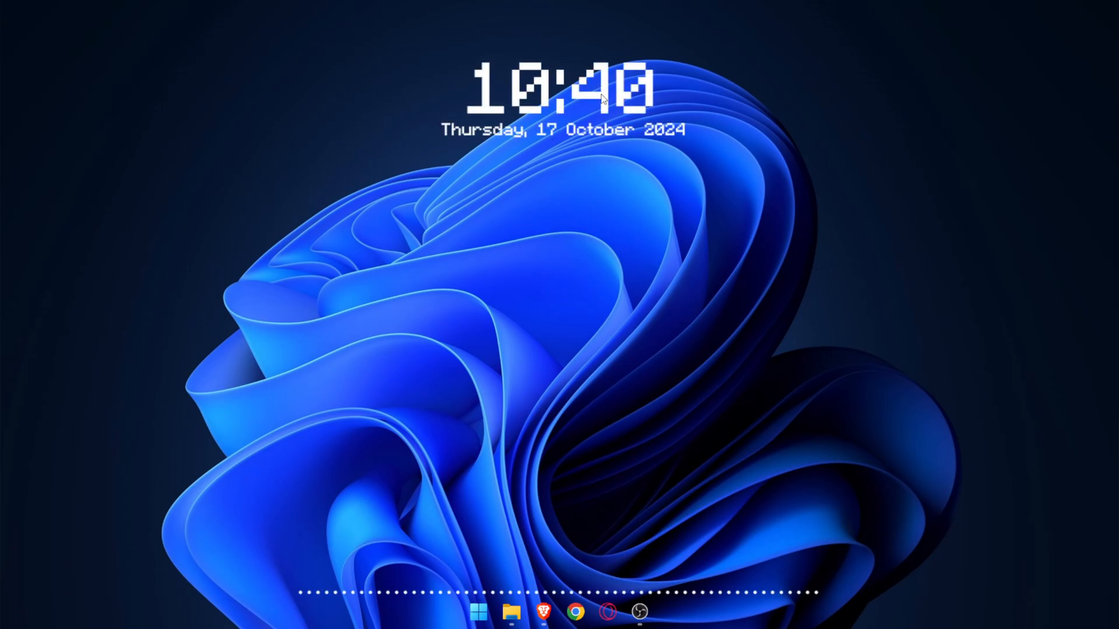
mouse_move(462, 589)
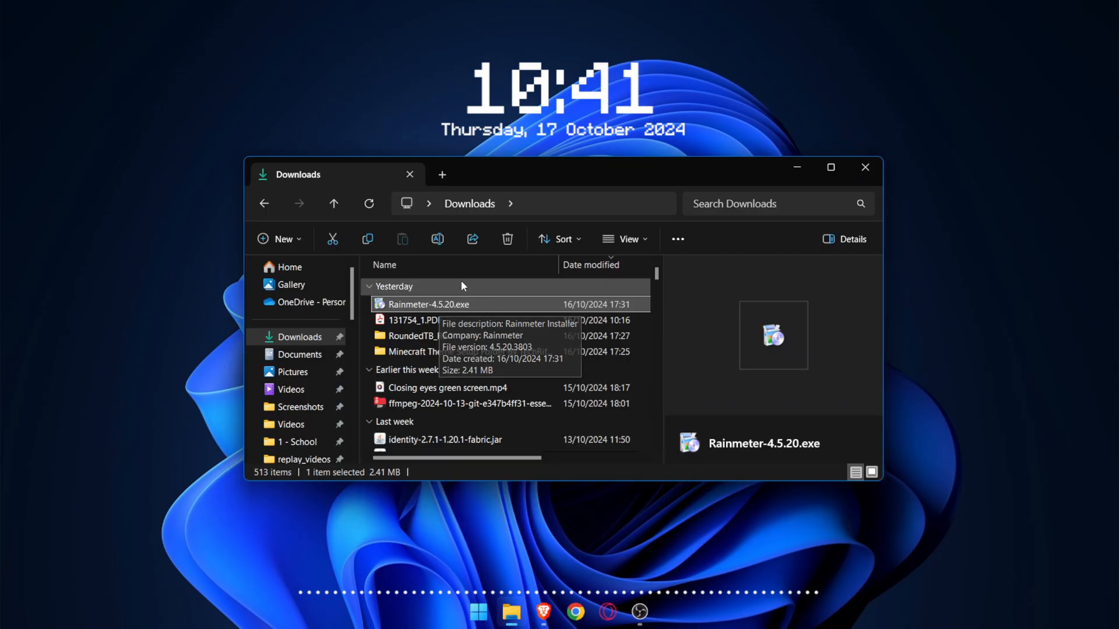
- Install Rainmeter from Rainmeter-4.5.20.exe in Downloads with the standard setup
left_click(420, 335)
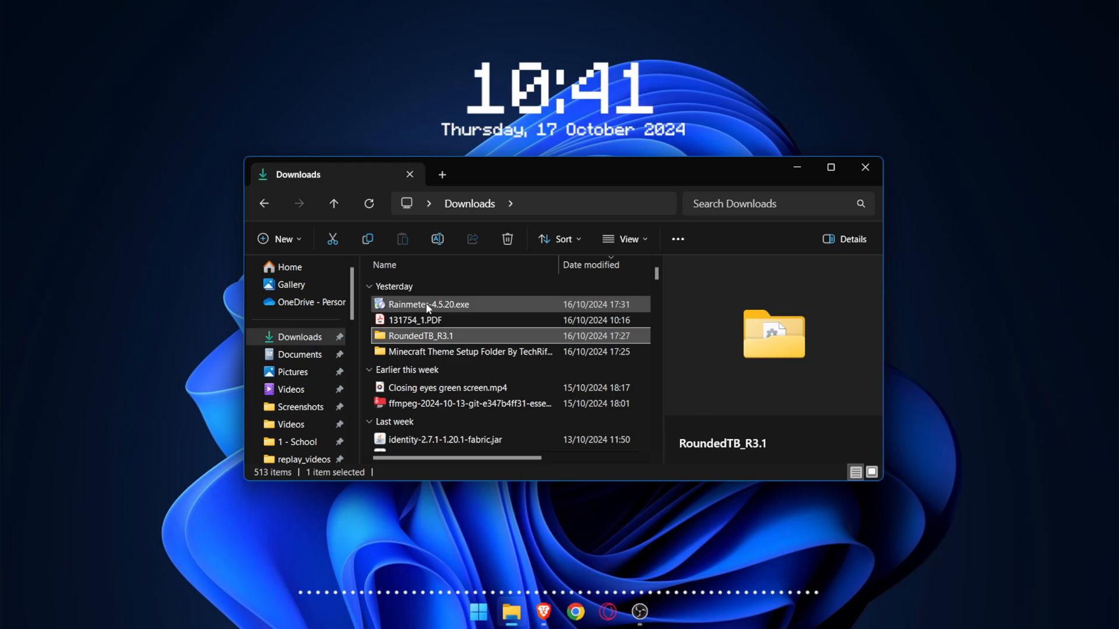
double_click(429, 305)
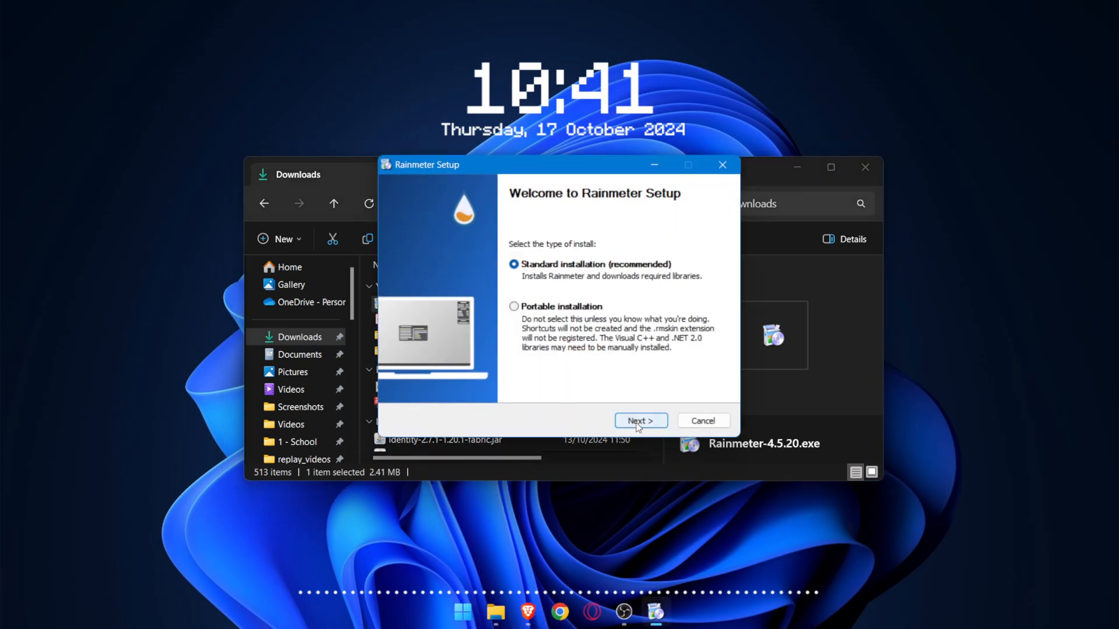
left_click(639, 420)
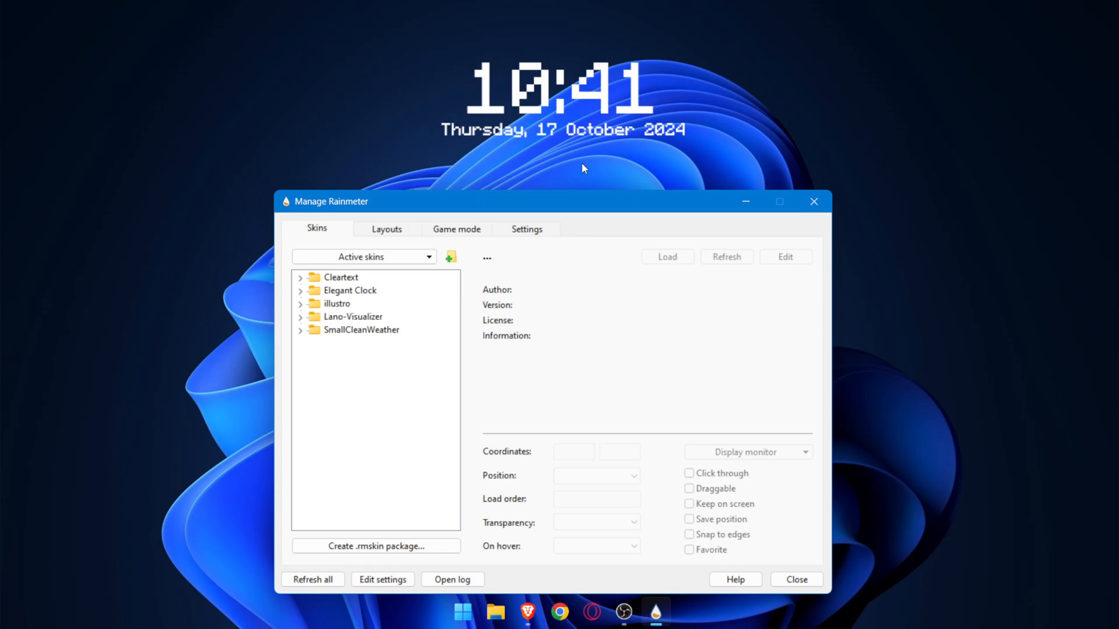
- Unload the Elegant Clock skin and close the Manage Rainmeter window
right_click(560, 92)
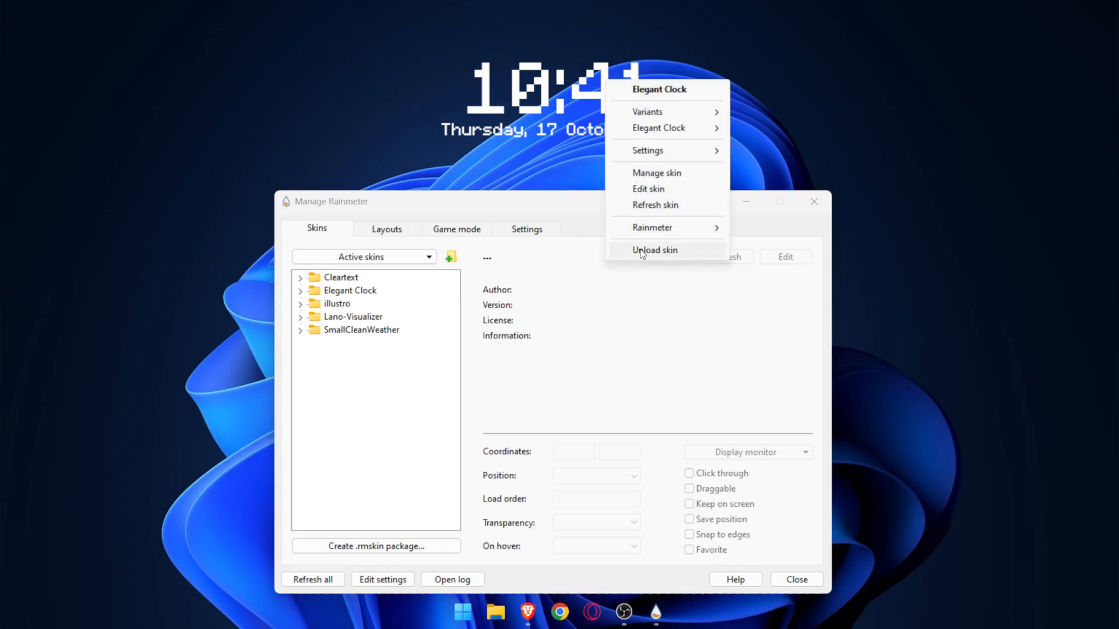
left_click(655, 250)
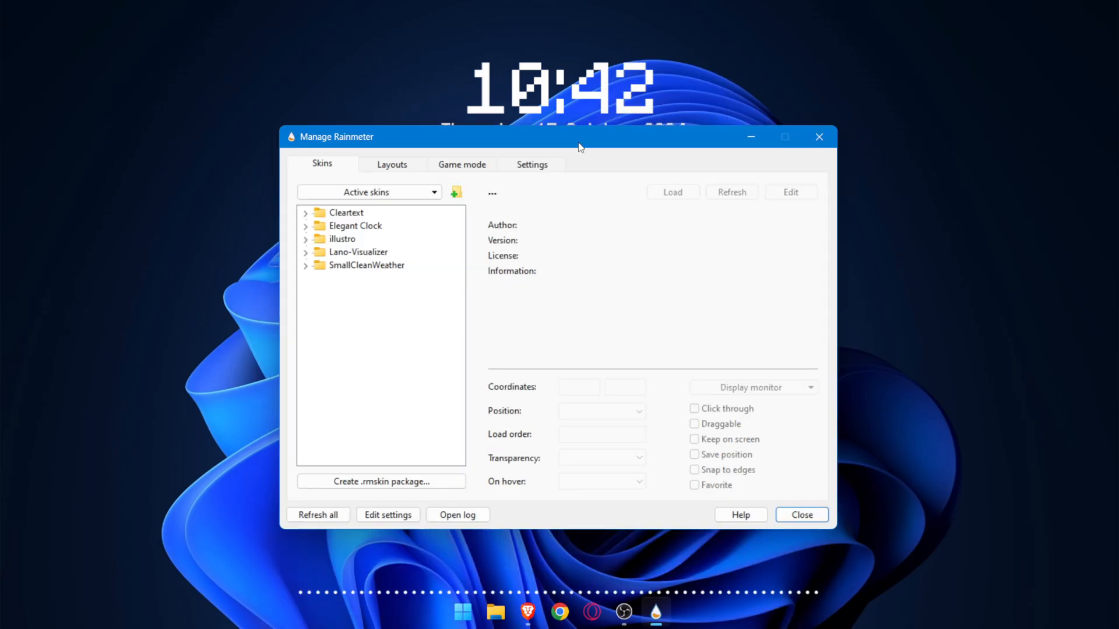
left_click(801, 514)
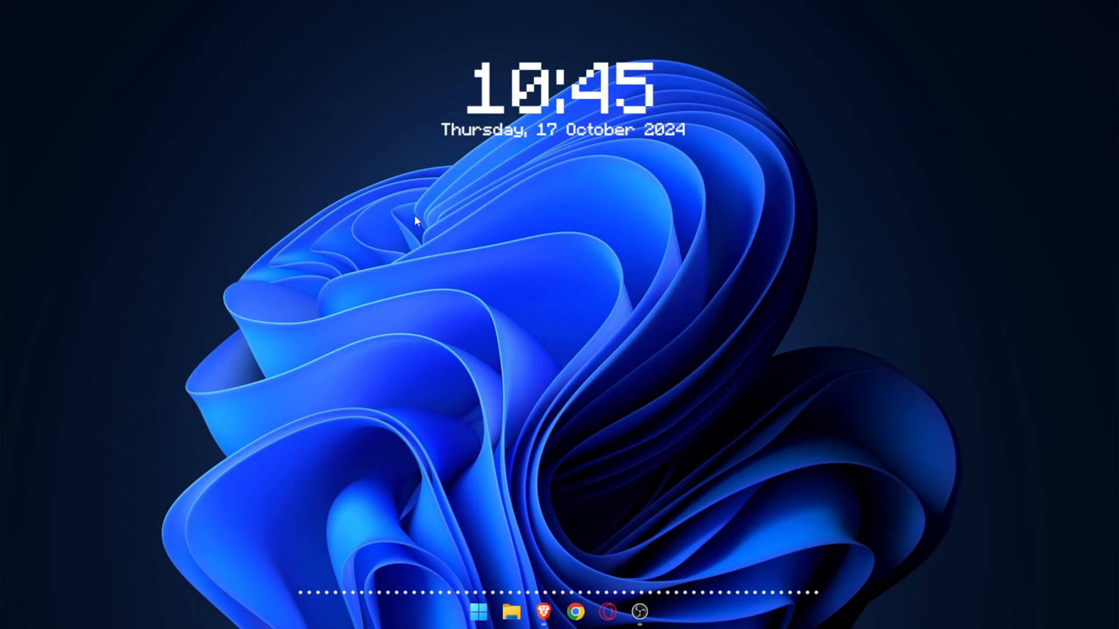
mouse_move(478, 613)
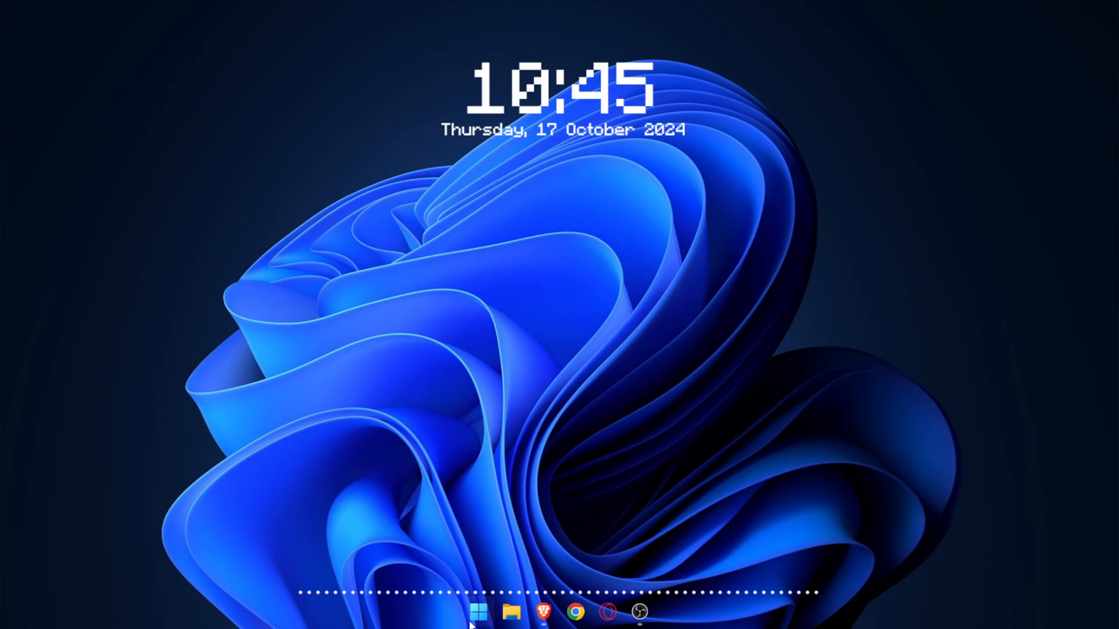
- Launch Brave from the taskbar onto a blank tab beside the Rainmeter site
left_click(622, 618)
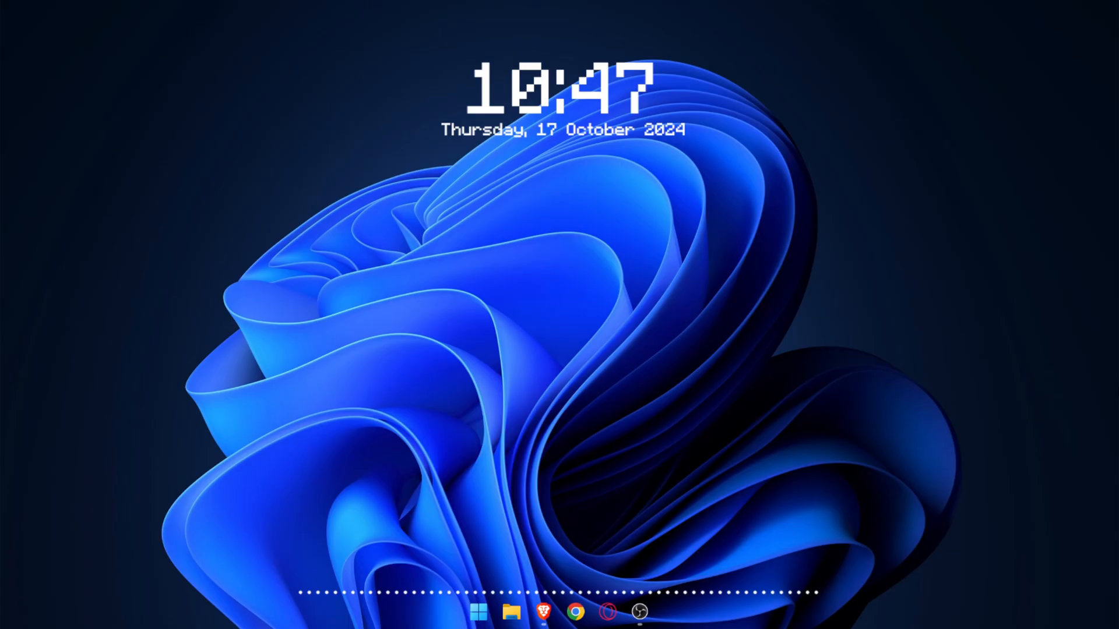
left_click(477, 611)
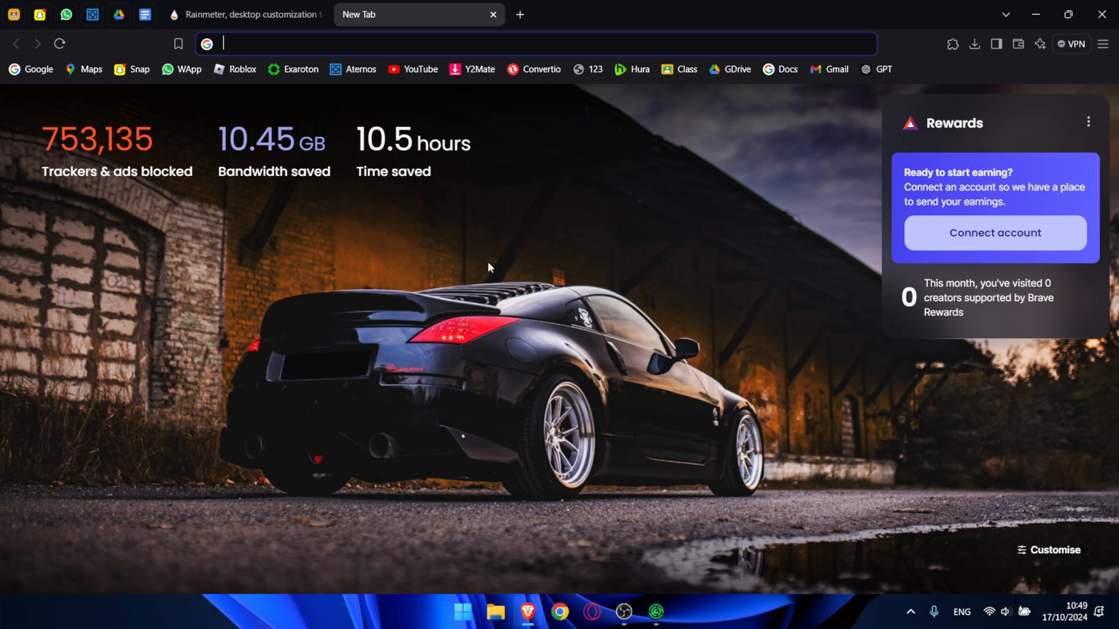
- View the Fabric API page on Modrinth, then open fabricmc.net's Fabric installer page
type("fabric api")
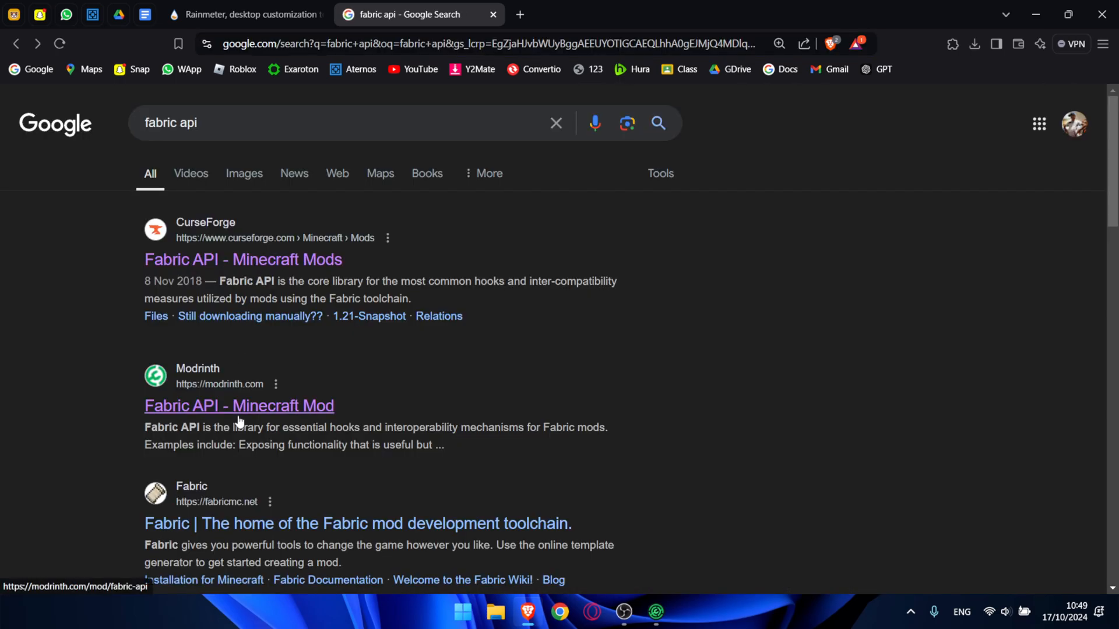
left_click(238, 406)
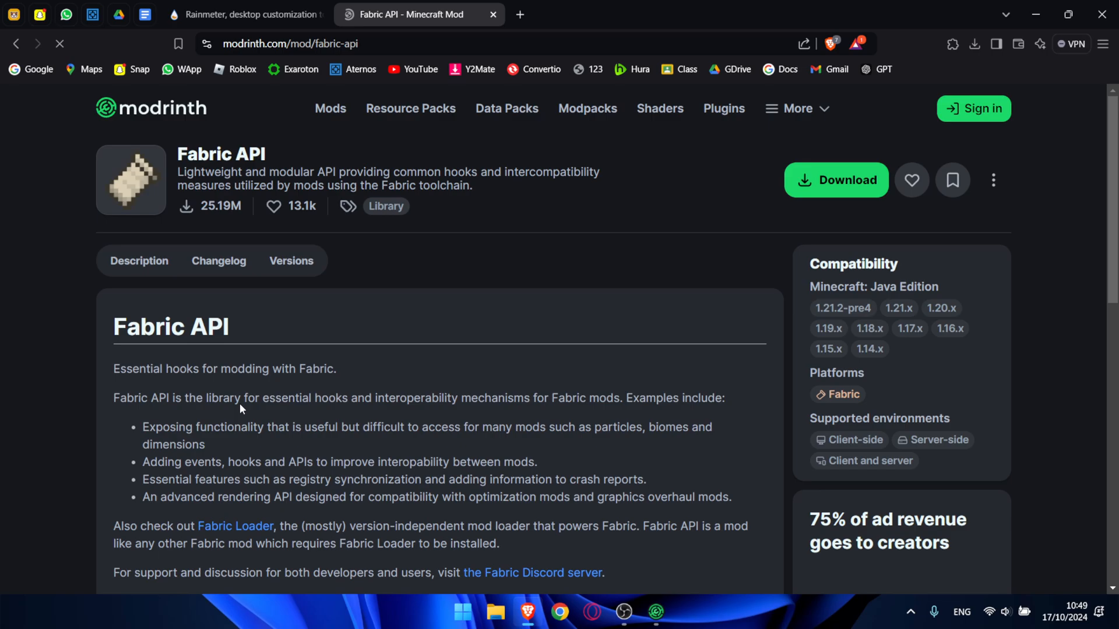
left_click(290, 260)
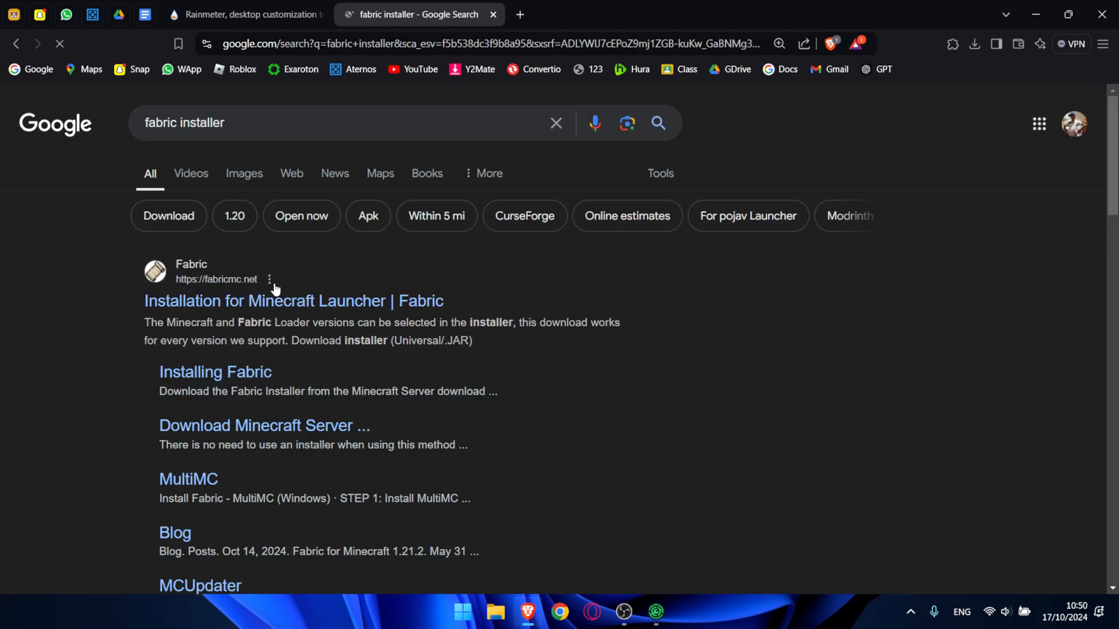
left_click(293, 301)
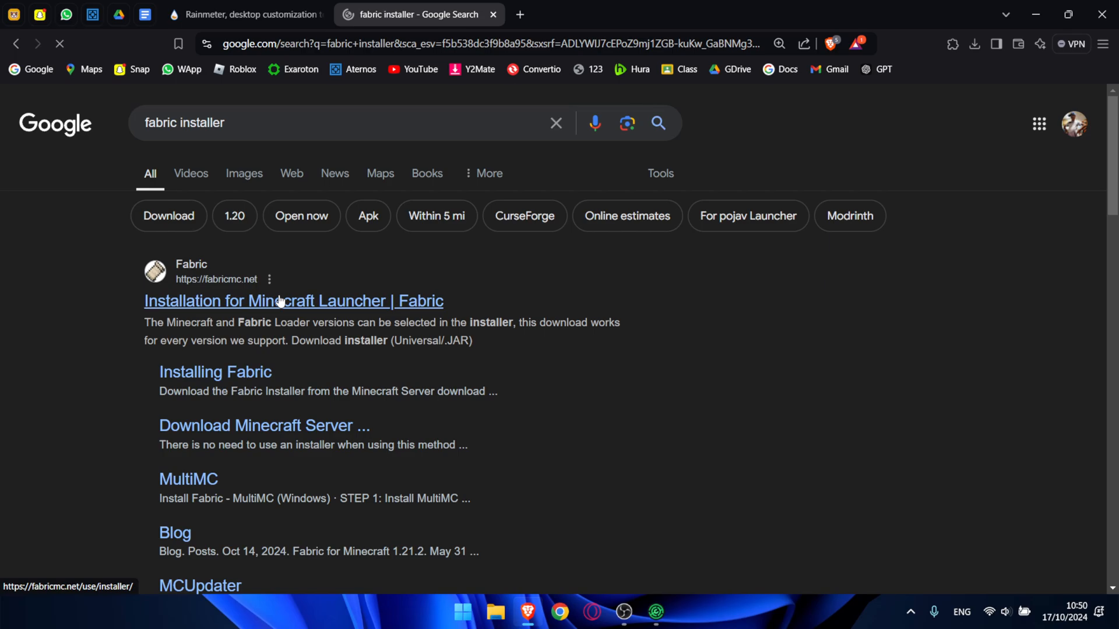
left_click(292, 301)
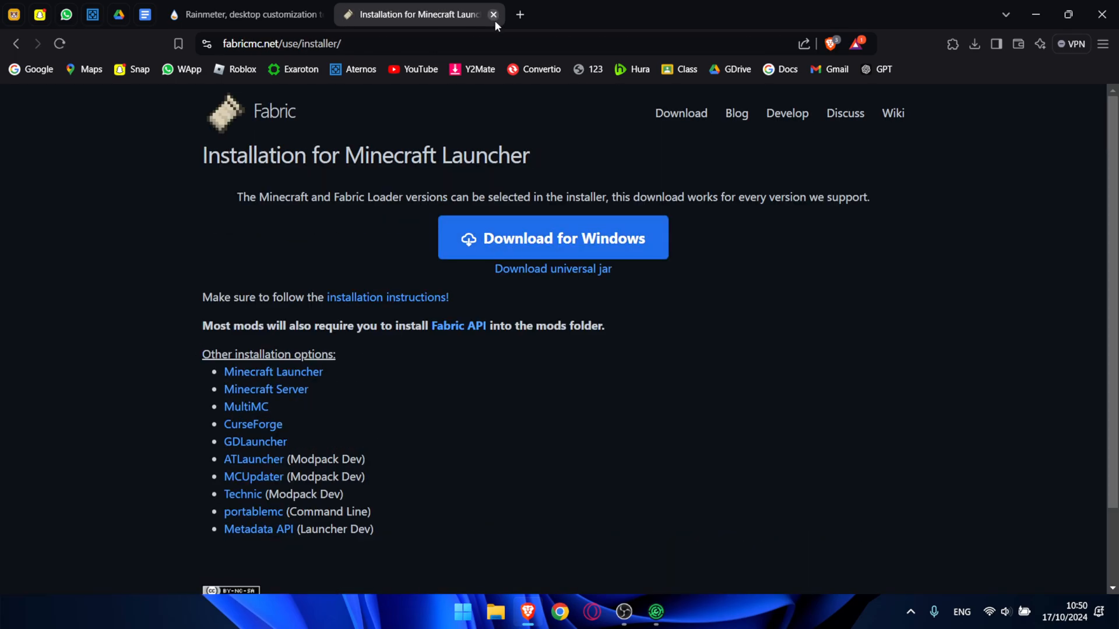
mouse_move(490, 520)
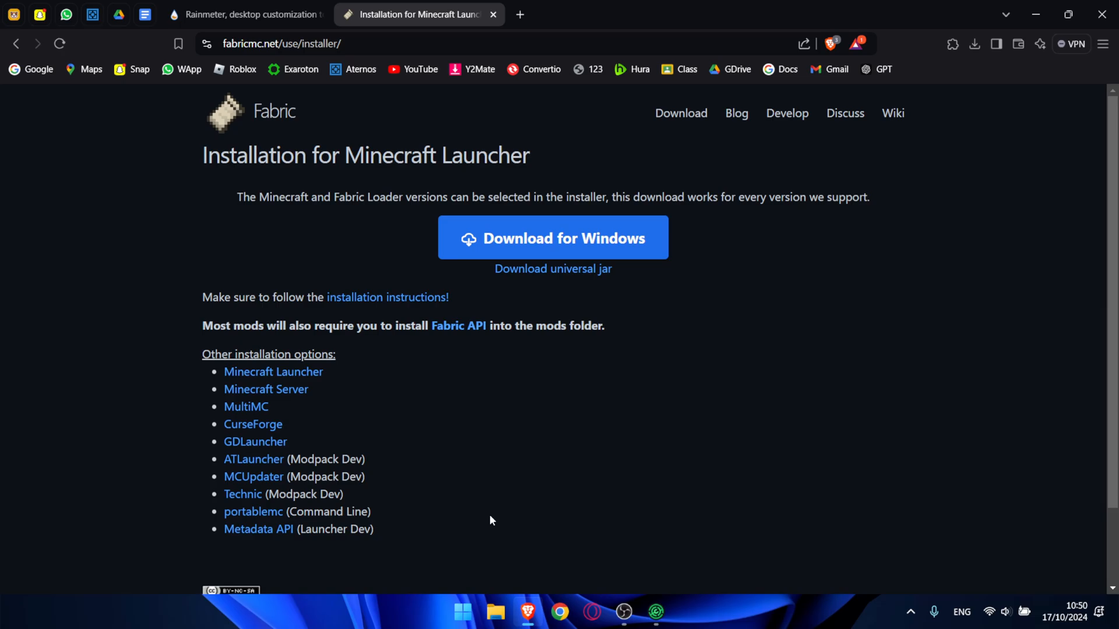
mouse_move(845, 393)
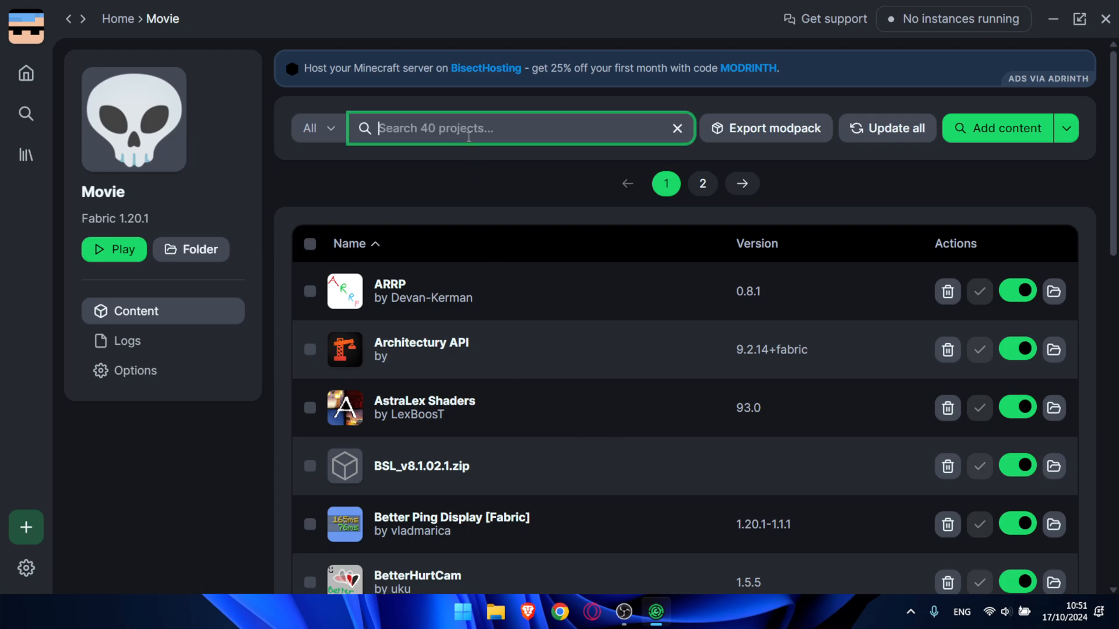
- Search the Movie instance's content for sit, medie, dist, YD and repl
type("sit")
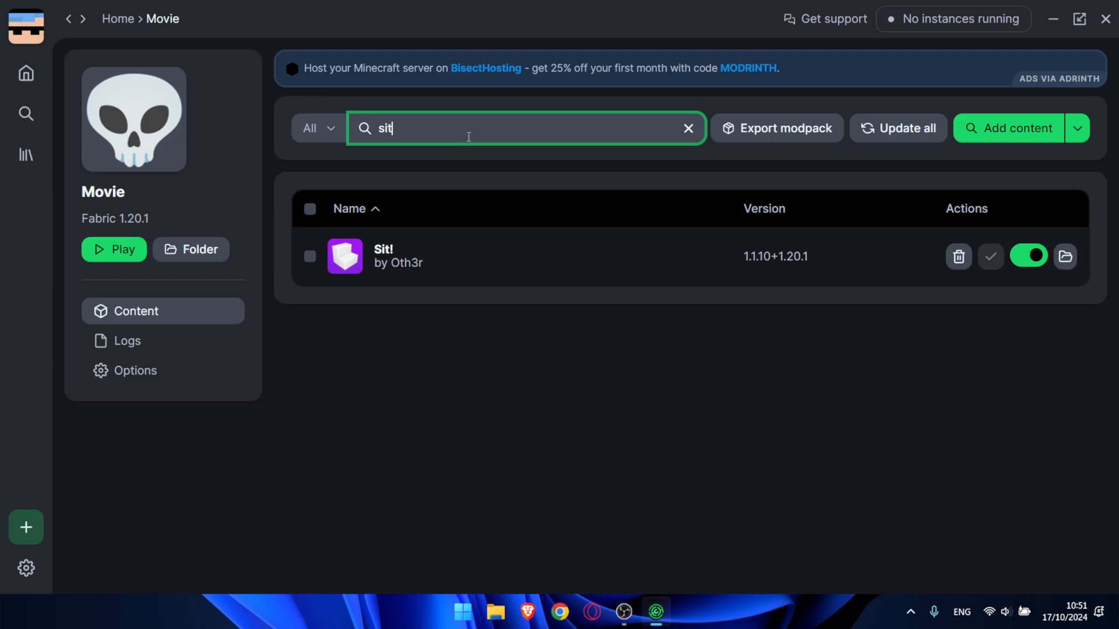
mouse_move(260, 273)
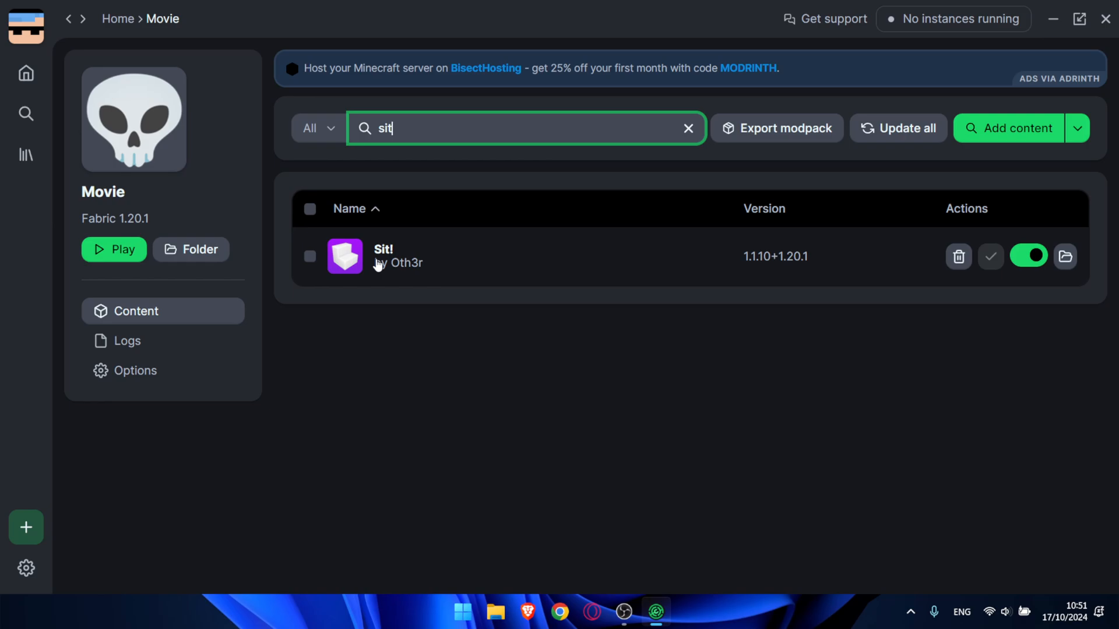
type("medie")
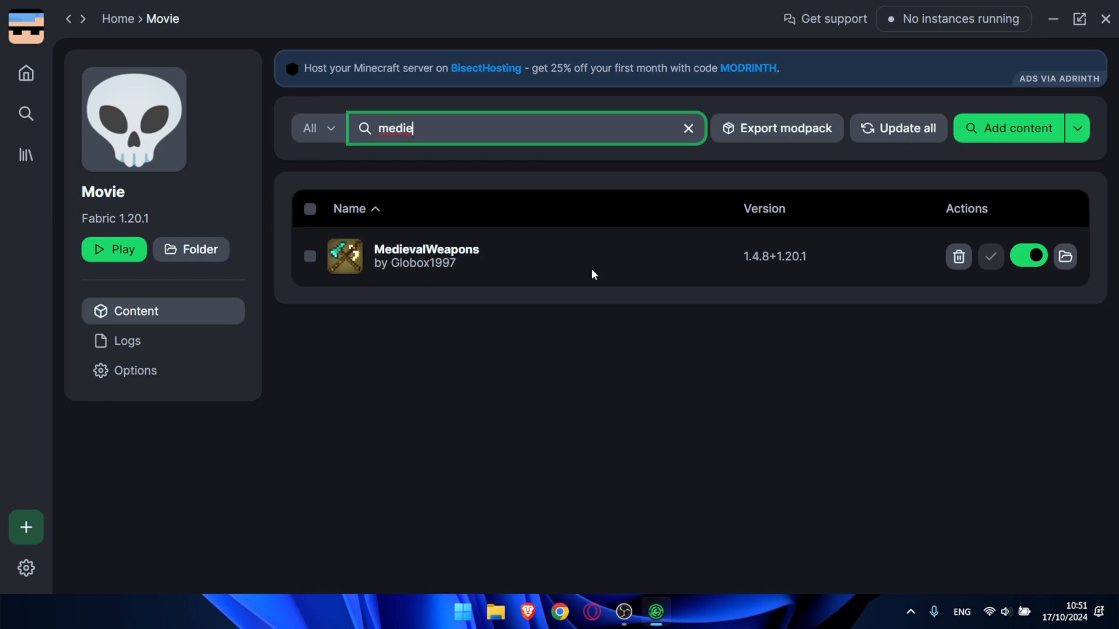
mouse_move(674, 350)
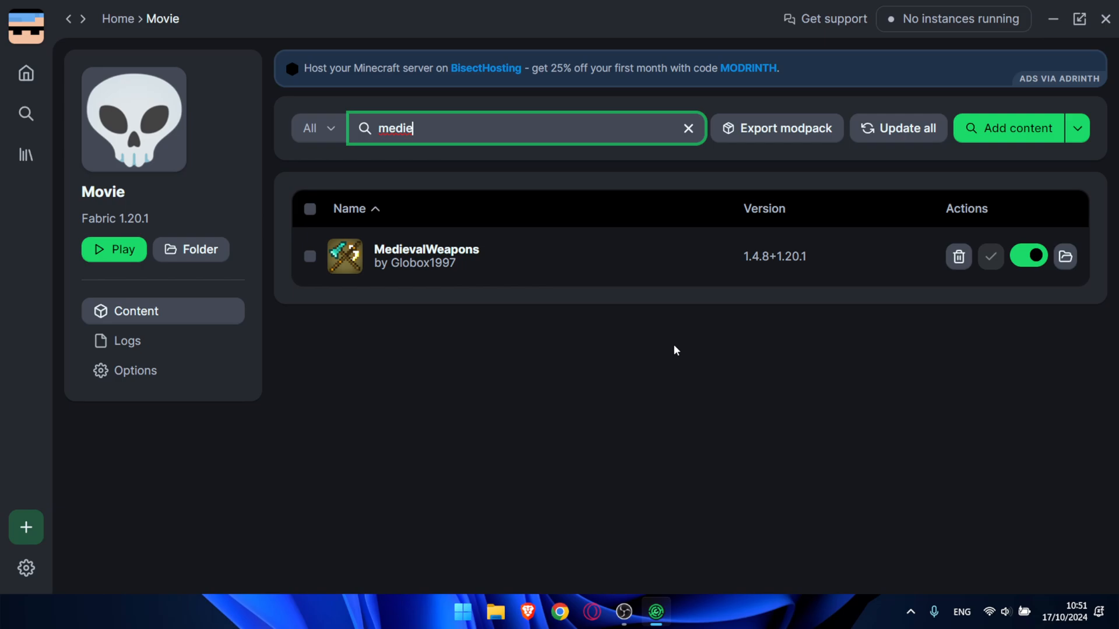
type("dist")
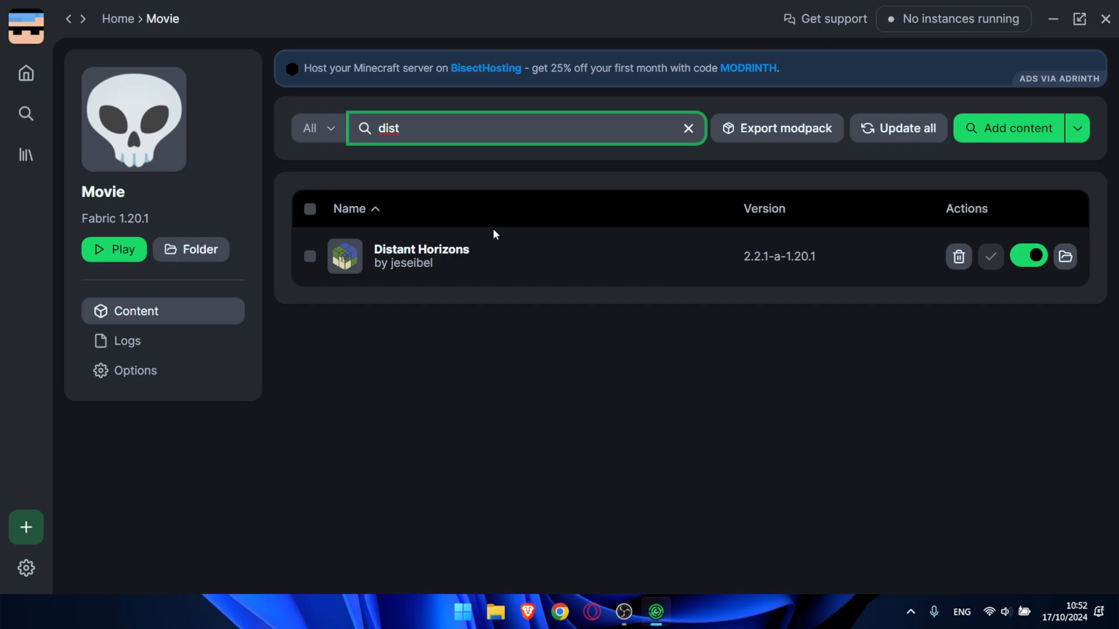
type("YD")
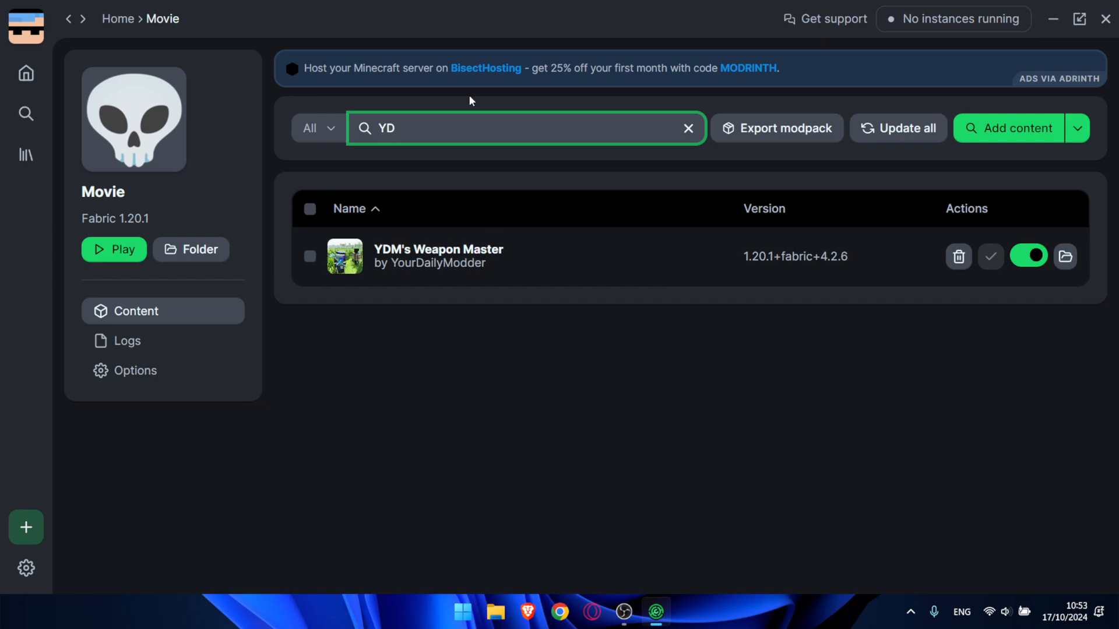
mouse_move(411, 283)
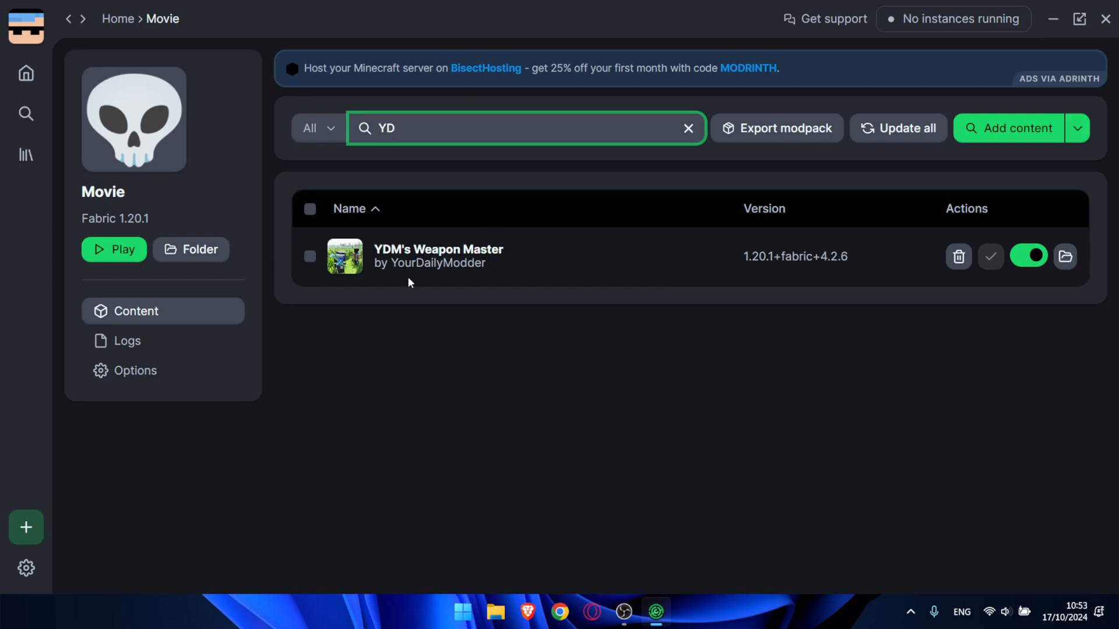
type("repl")
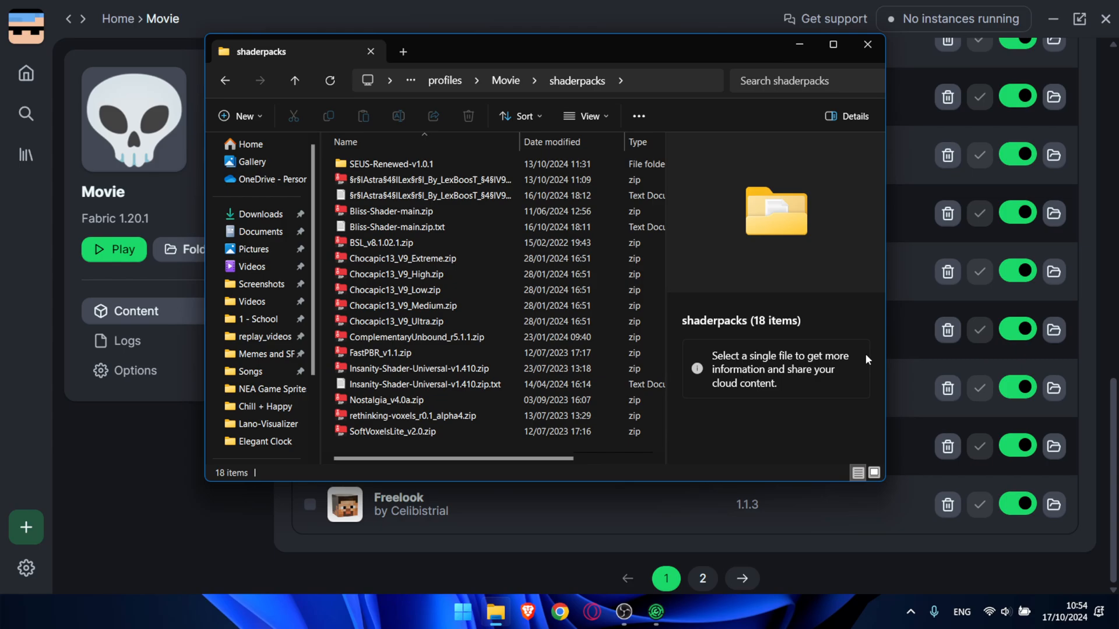
mouse_move(848, 350)
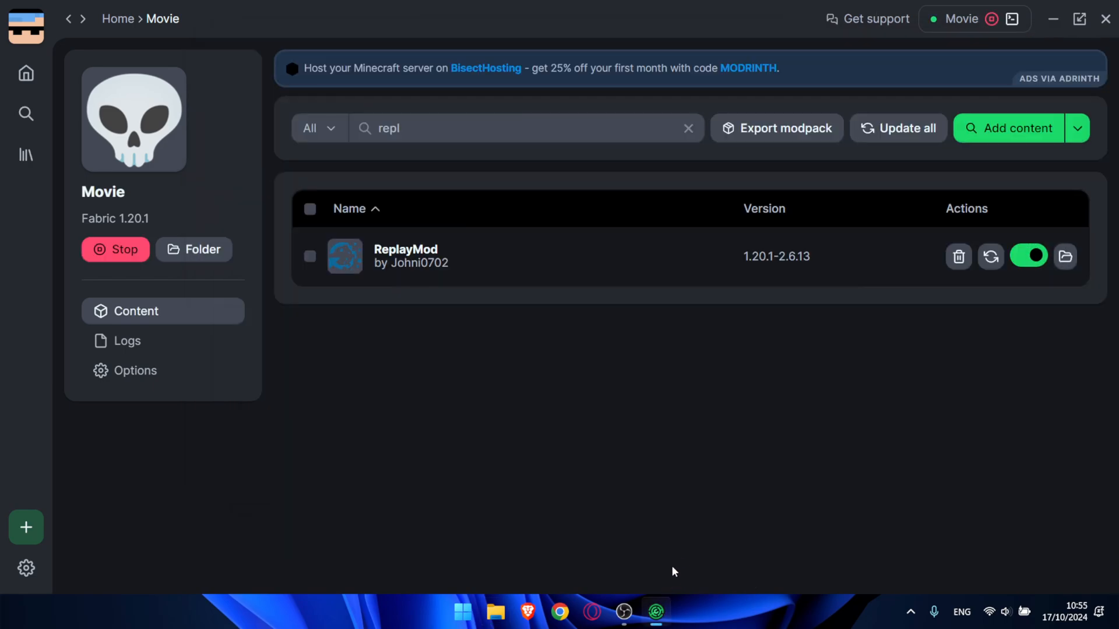
mouse_move(689, 542)
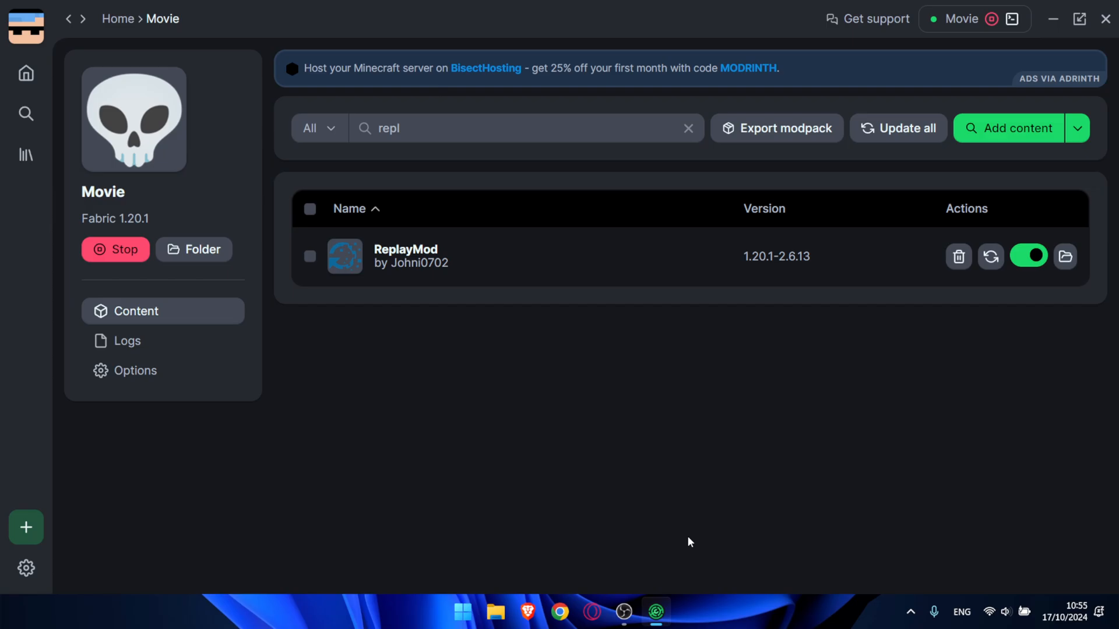
mouse_move(684, 537)
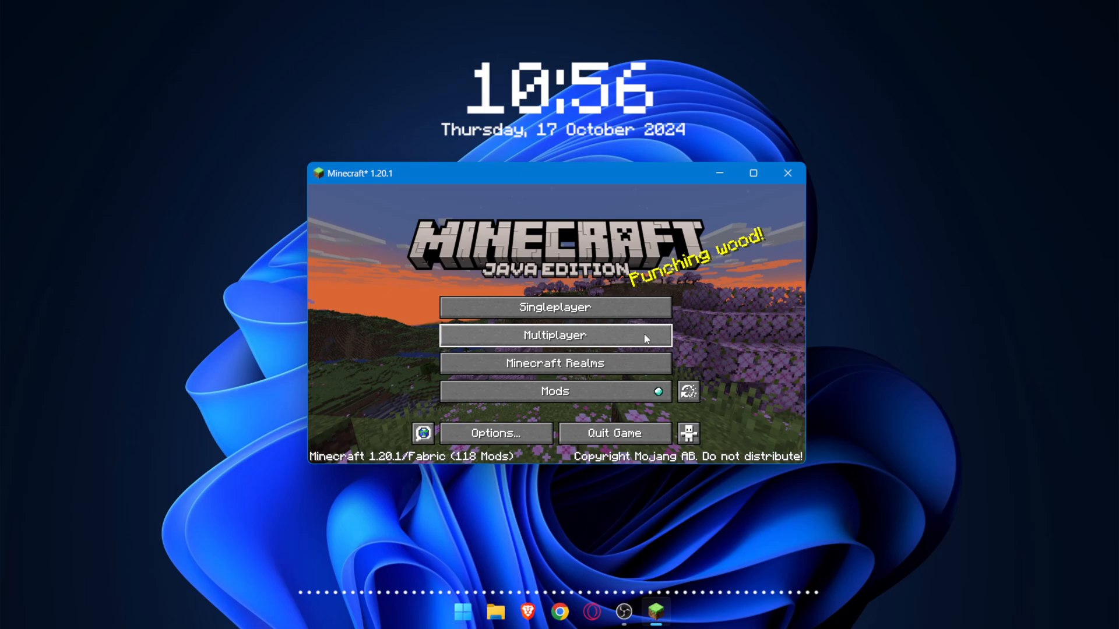
- Create and enter a new singleplayer world, then start recording from the pause menu
left_click(554, 307)
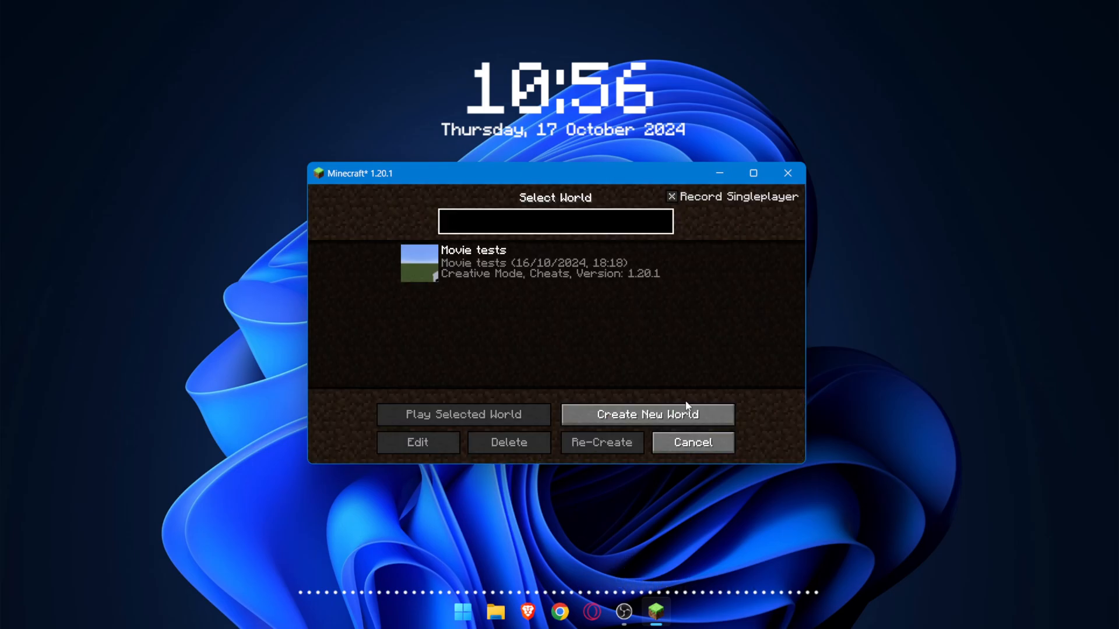
left_click(646, 414)
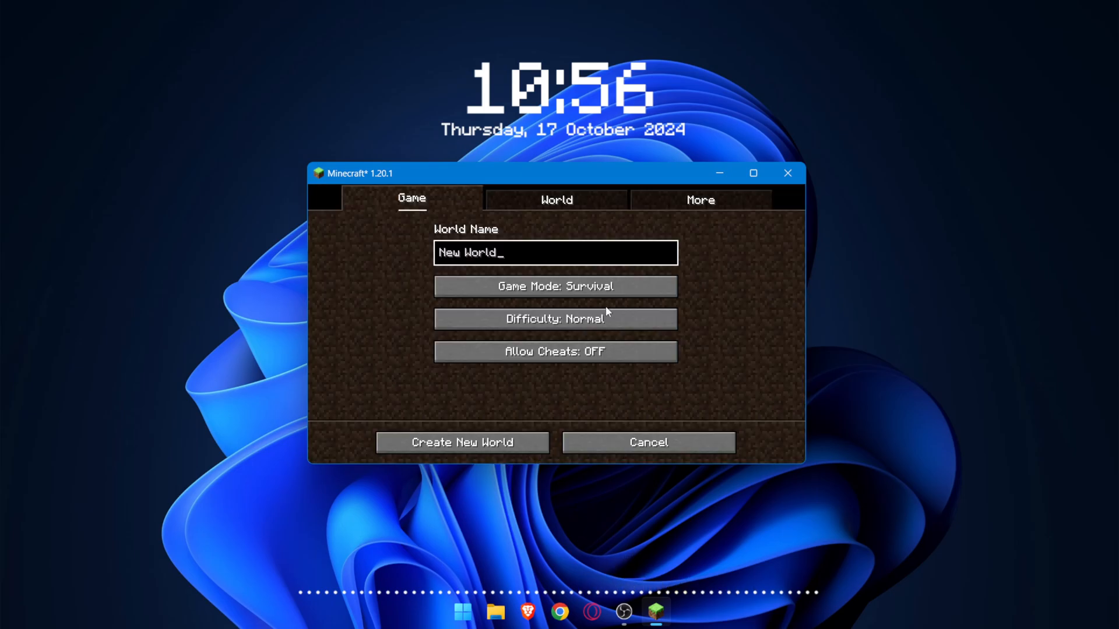
left_click(461, 442)
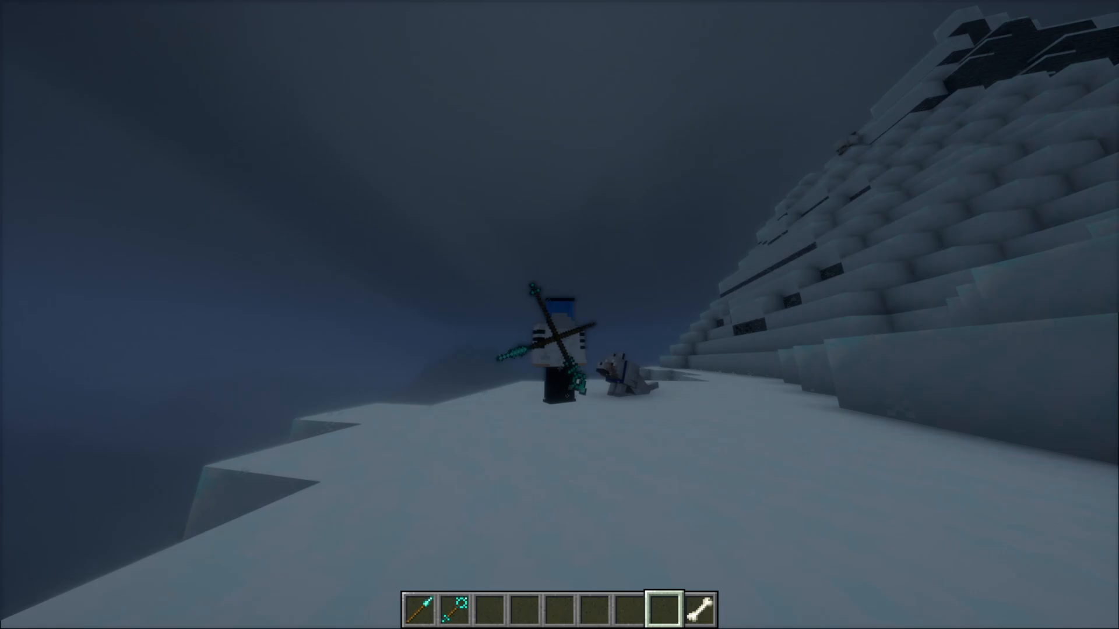
key("Escape")
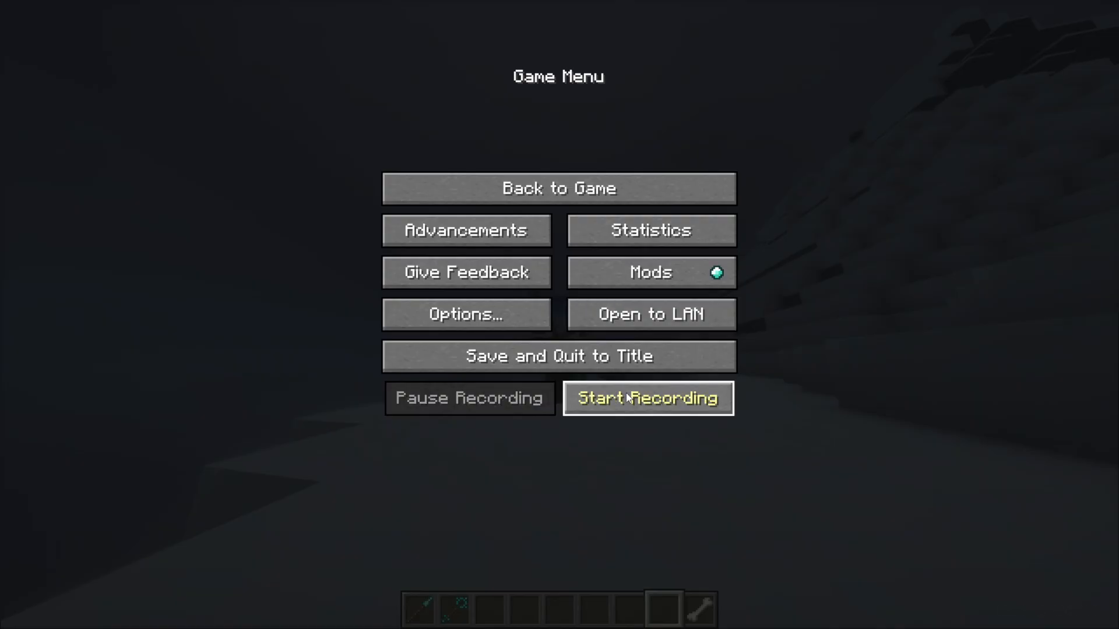
left_click(558, 187)
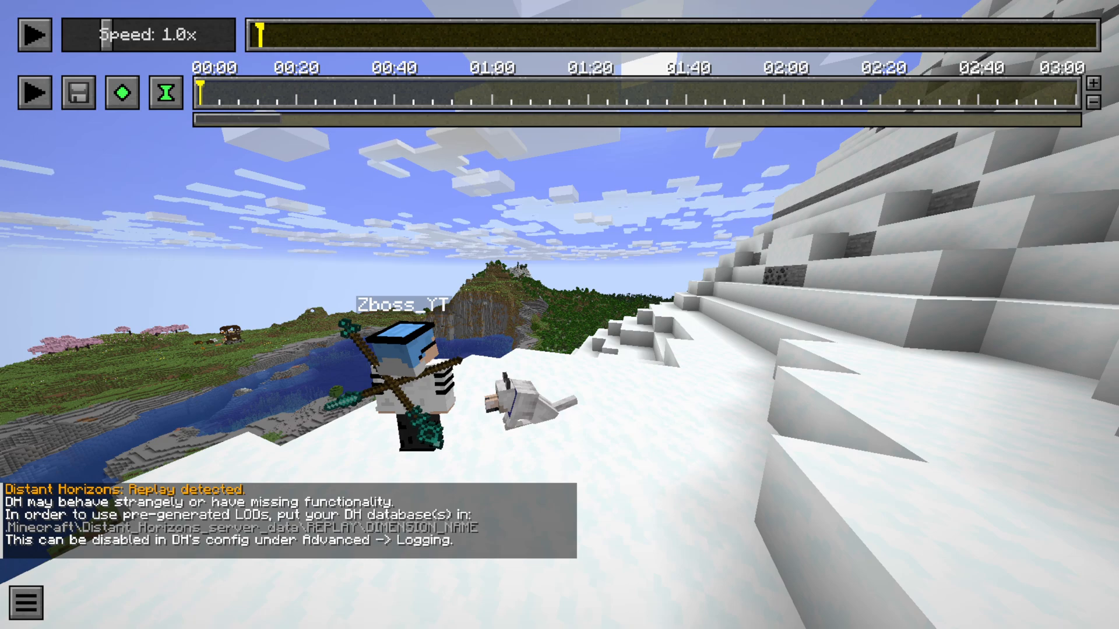
- Set the field of view to 30 and review the 1920×1080, 60 fps MP4 render settings
key("Escape")
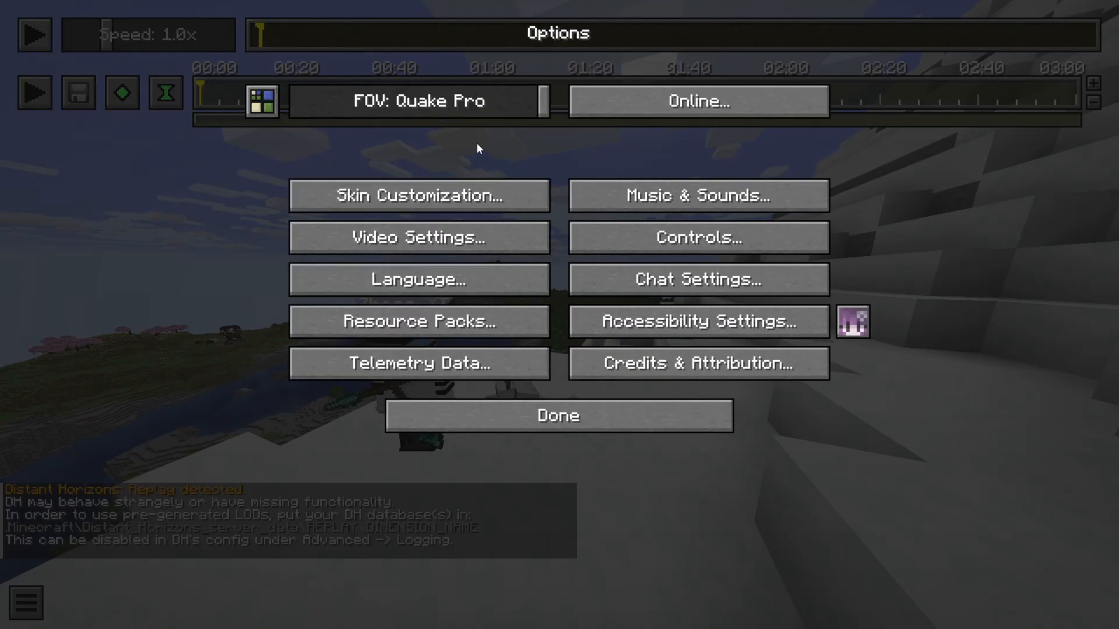
left_click(558, 414)
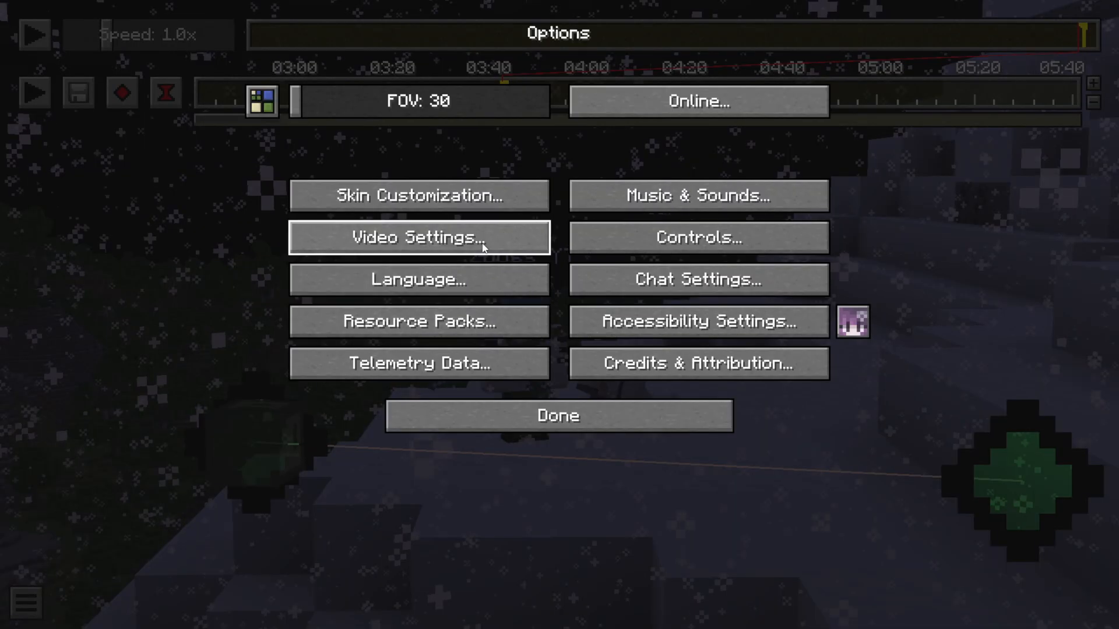
left_click(418, 238)
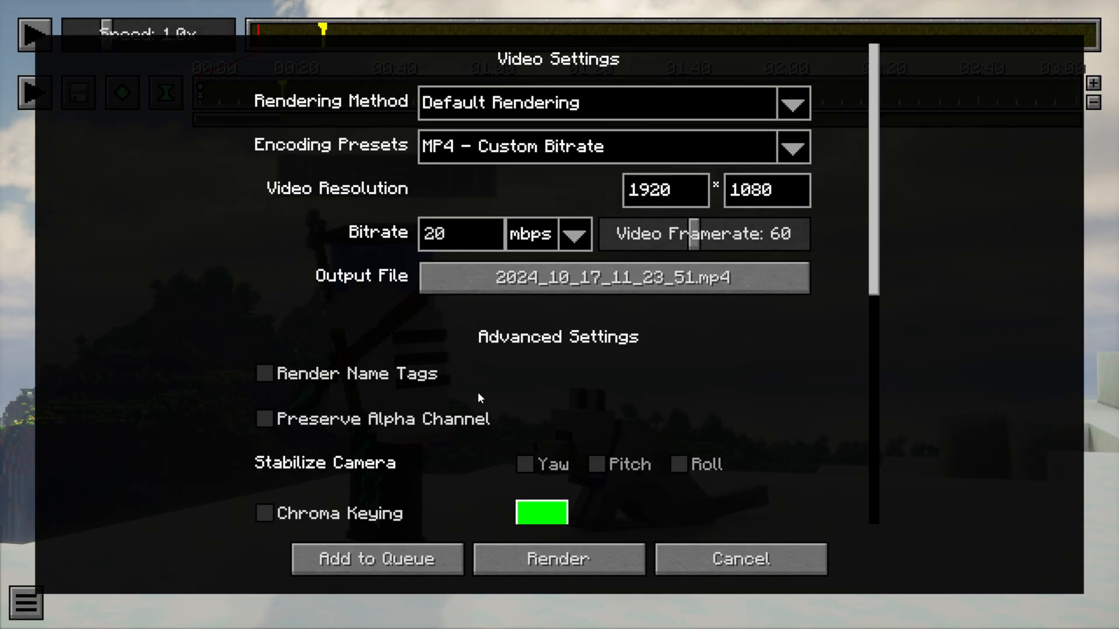
scroll("down", 3)
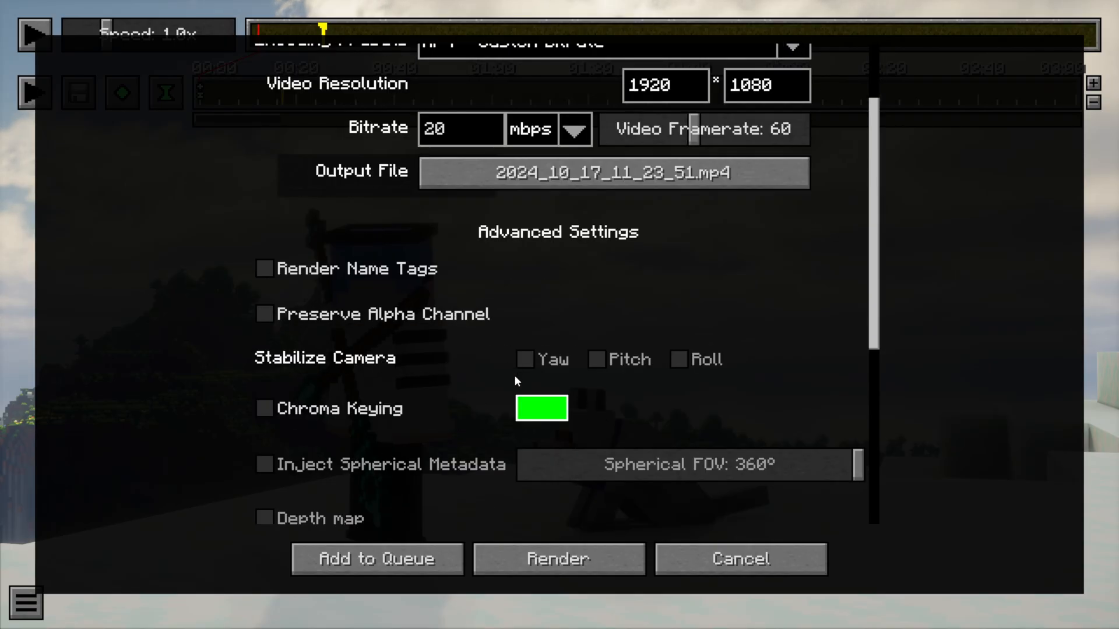
scroll("down", 3)
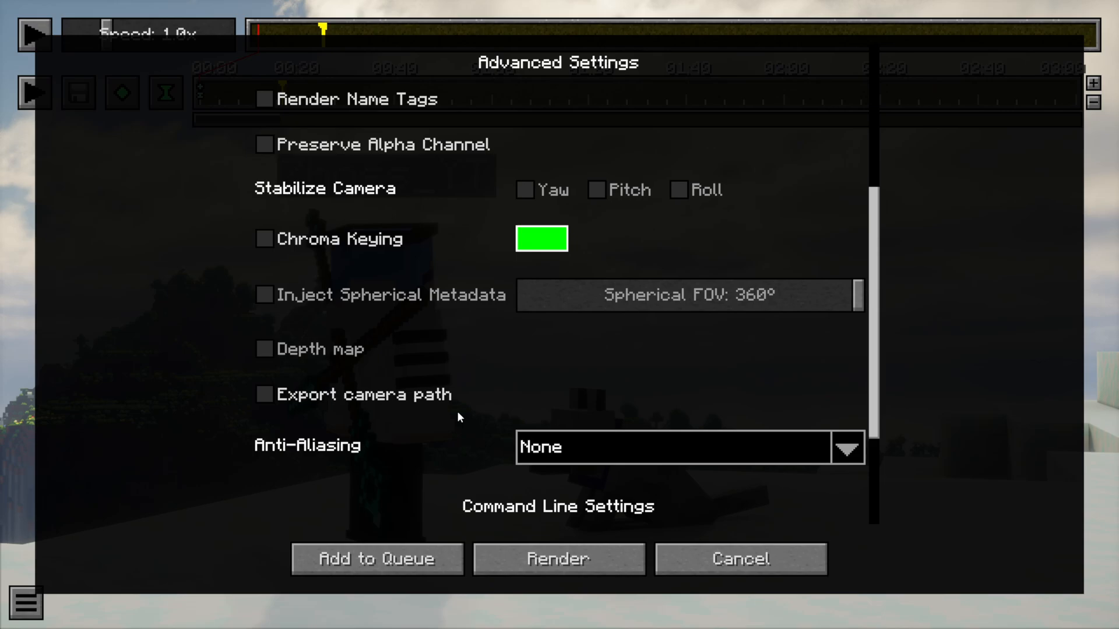
scroll("down", 3)
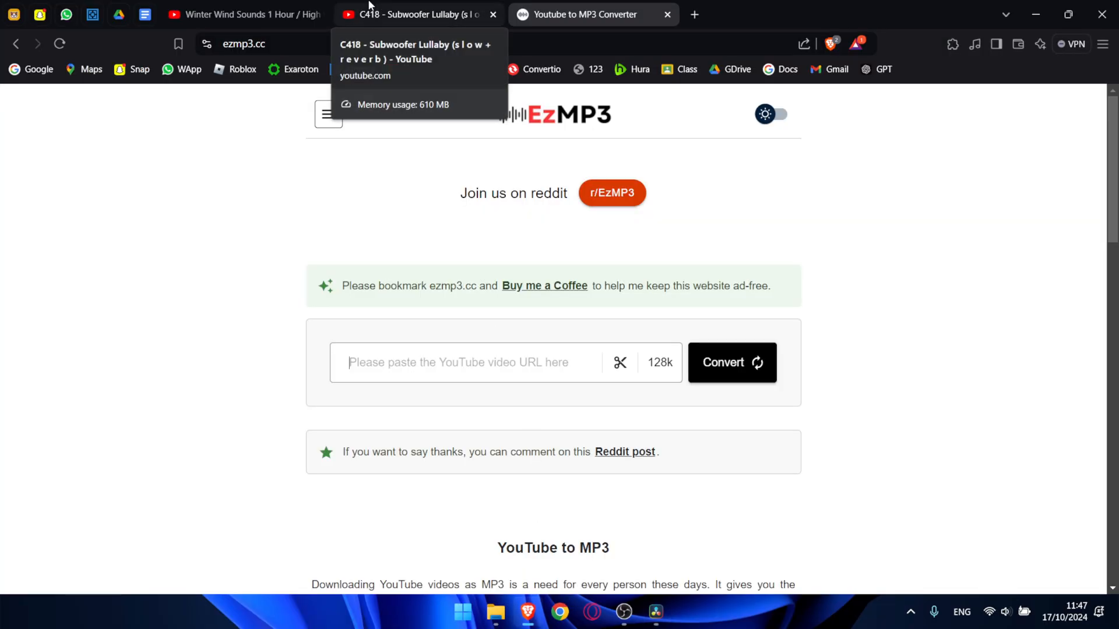
- Search 'youtube to mp3 dowload' in Brave to reach a YouTube-to-MP3 converter
left_click(243, 14)
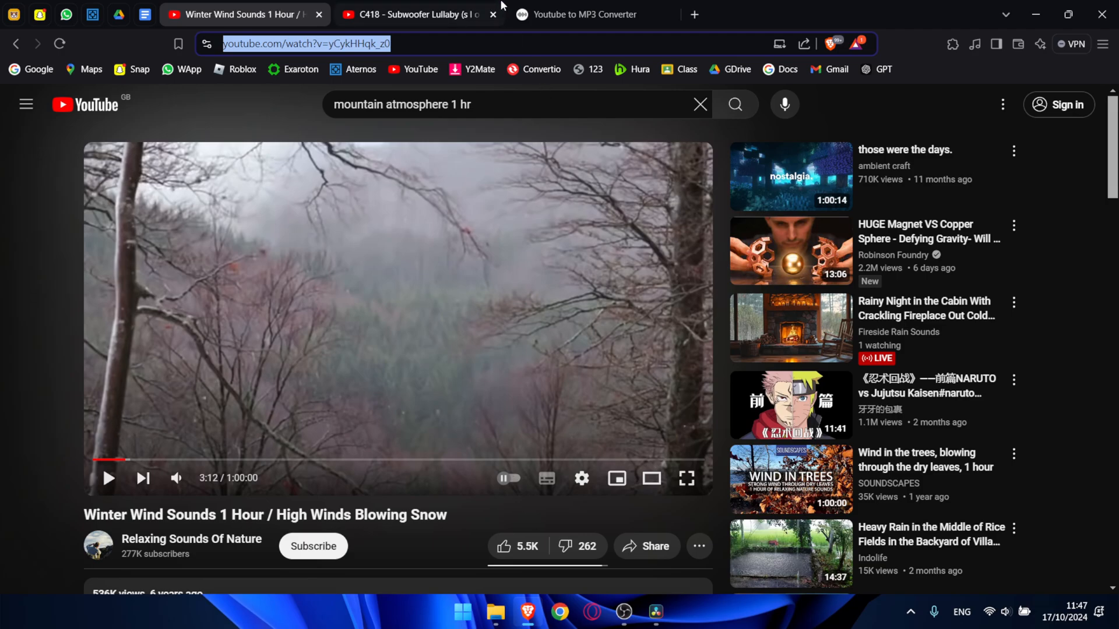
left_click(578, 14)
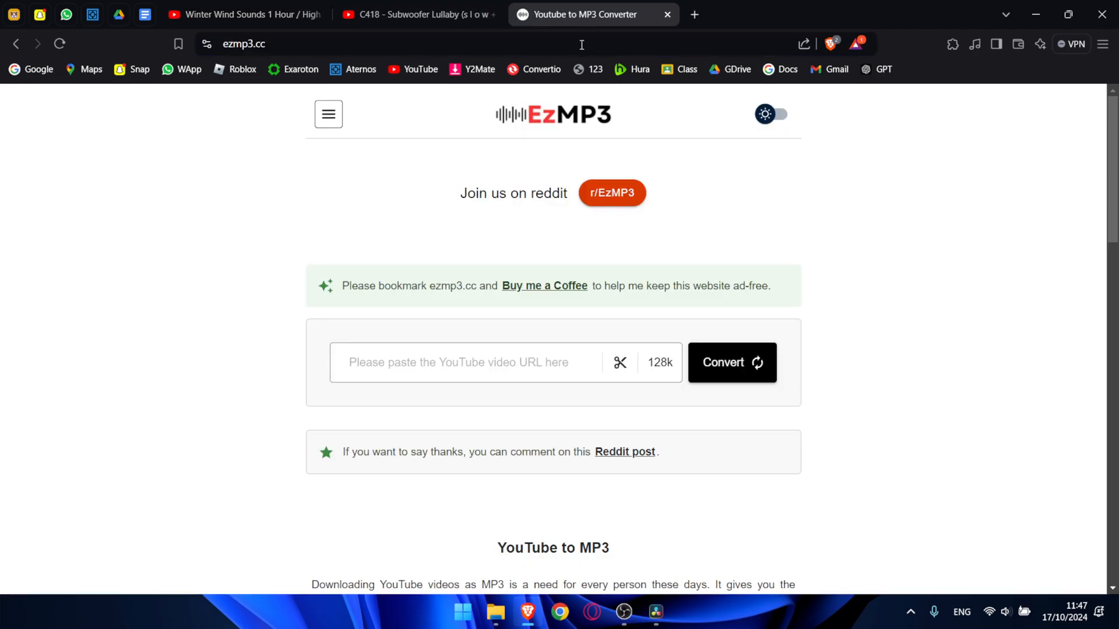
mouse_move(693, 14)
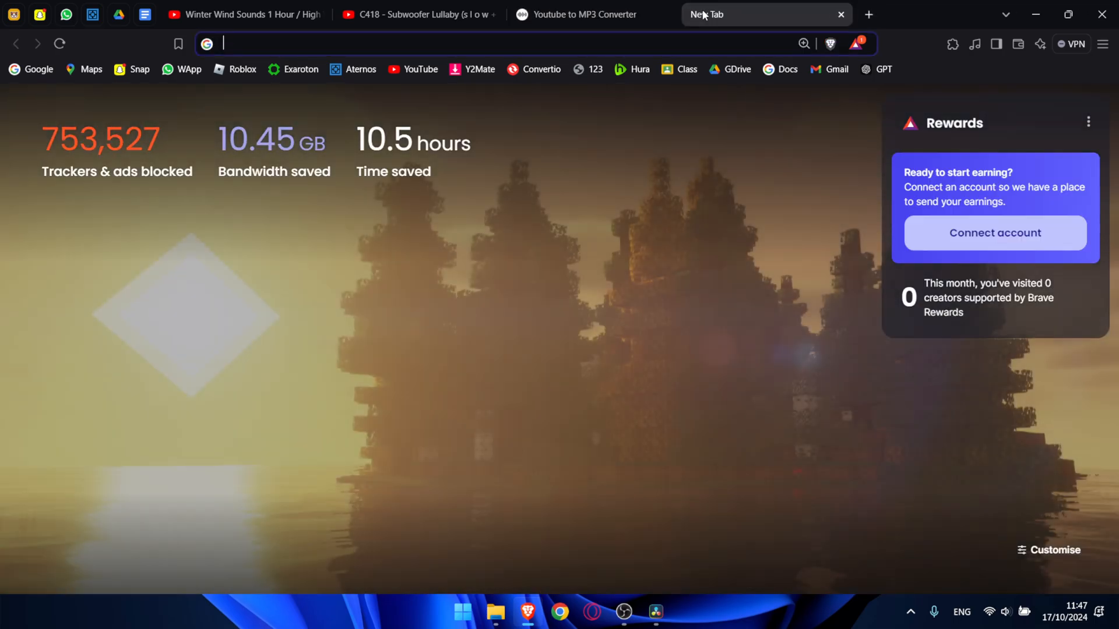
type("youtube to mp3 dowload")
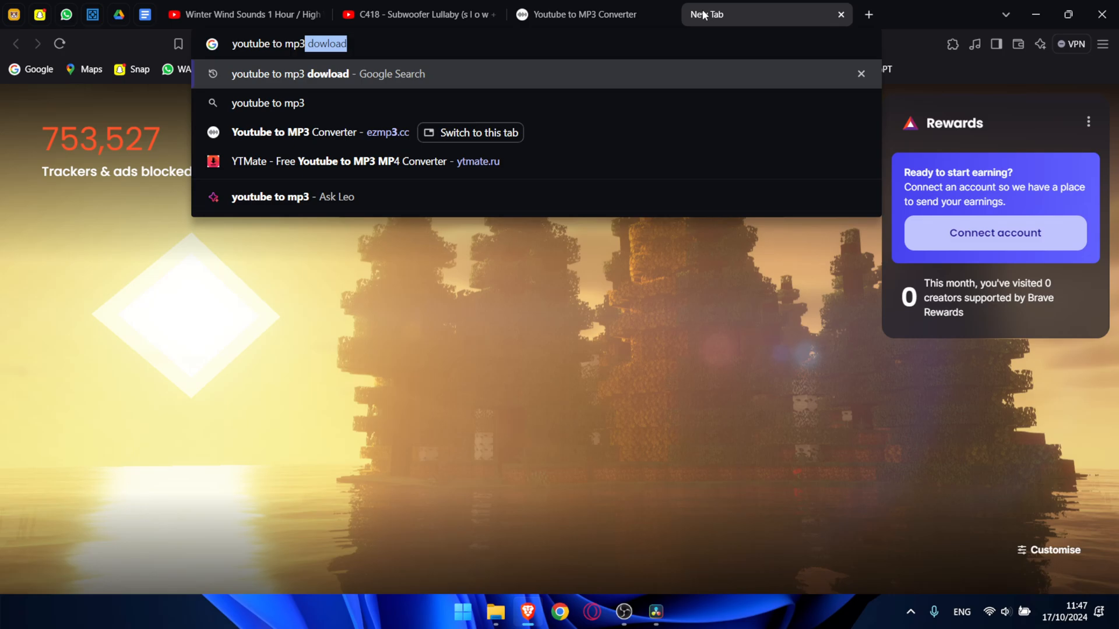
key("Enter")
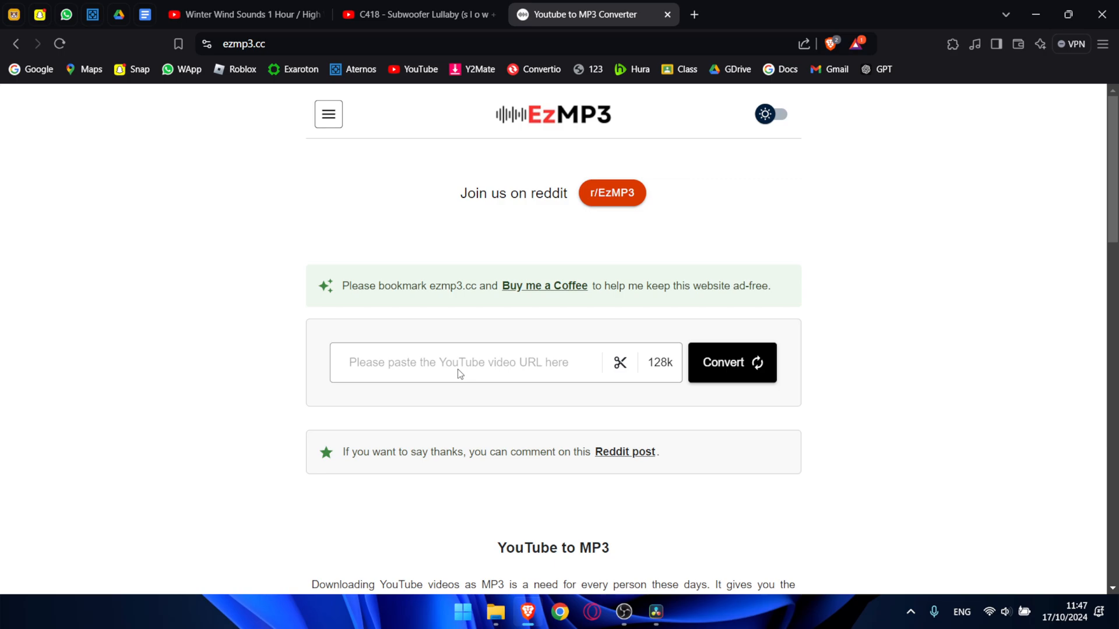
- Convert the Winter Wind video (watch?v=yCykHHqk_z0) to MP3 on EzMP3
type("https://www.youtube.com/watch?v=yCykHHqk_z0")
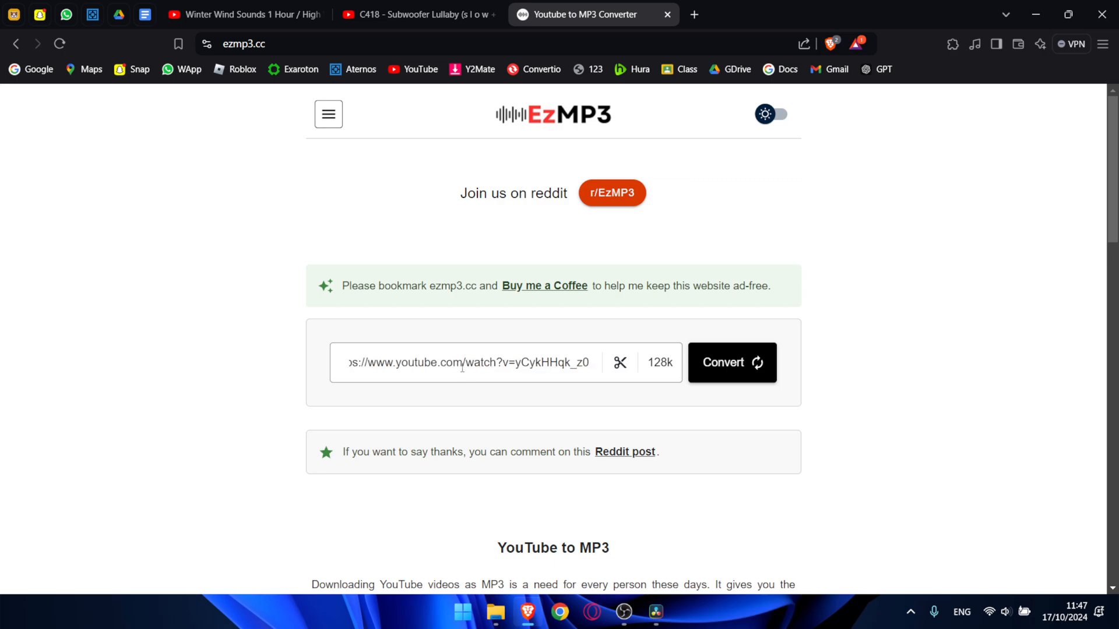
left_click(731, 363)
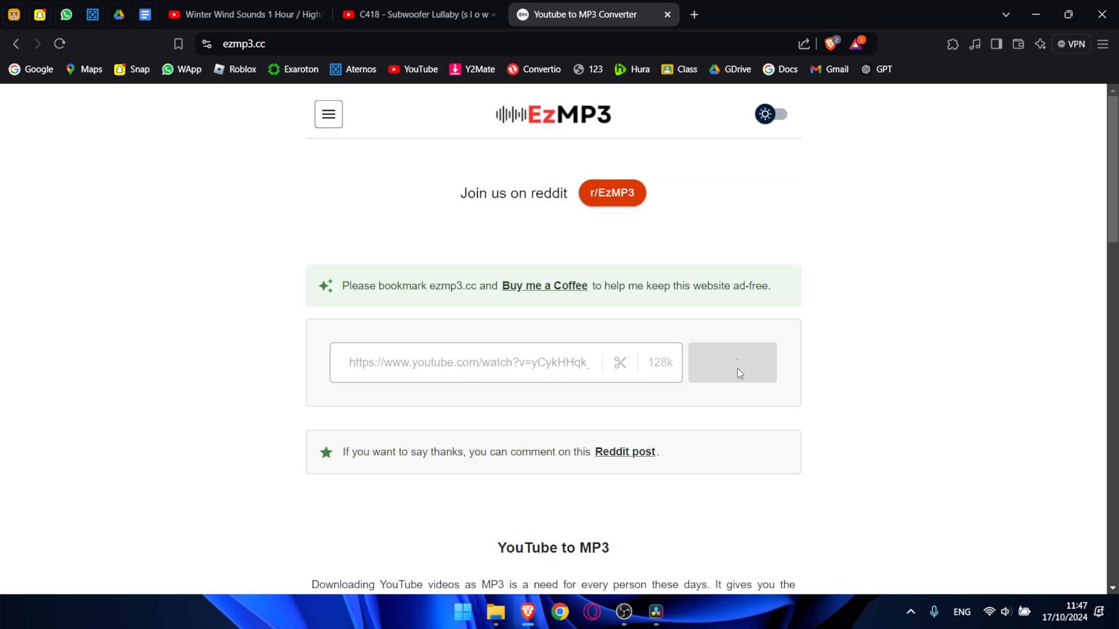
left_click(731, 361)
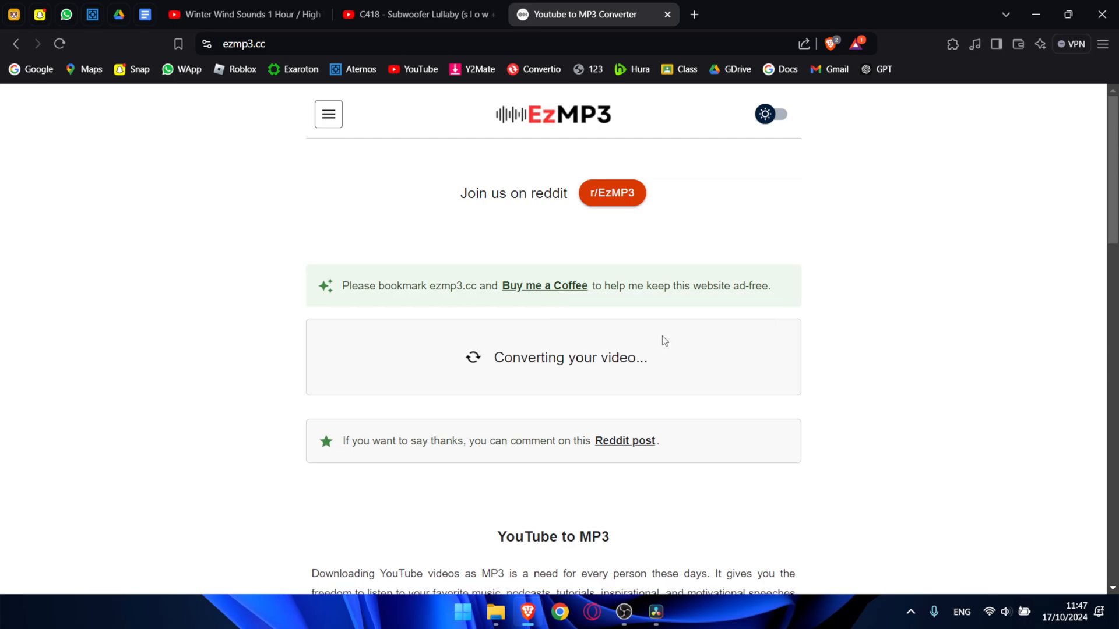
left_click(654, 611)
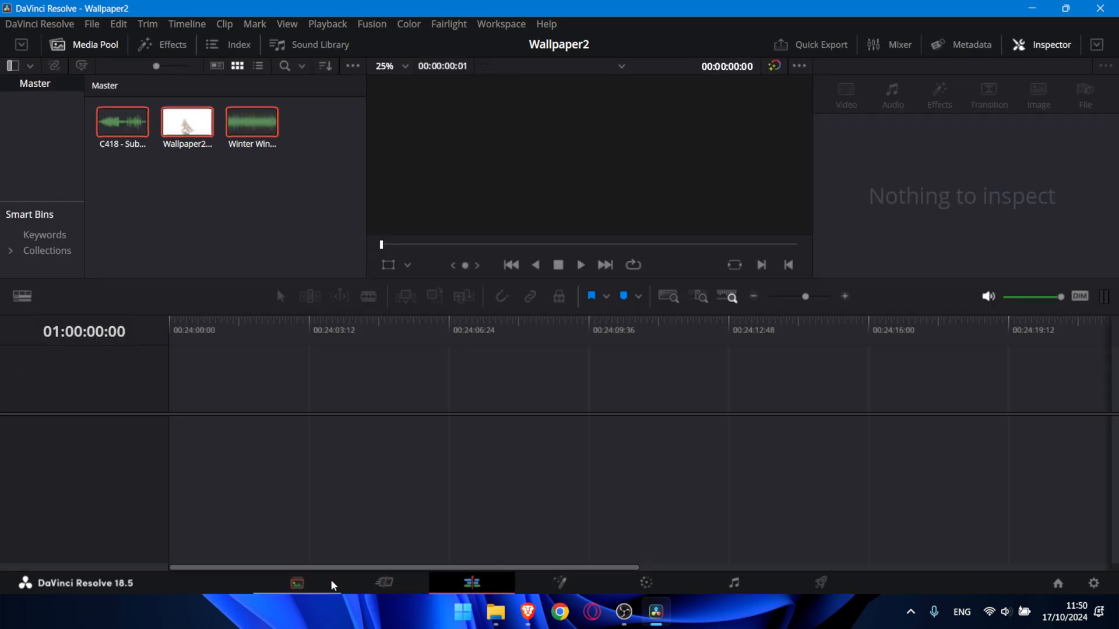
- Place the replay clip, C418 song and Winter Wind sounds on Timeline 1, then open Retime Controls
left_click(296, 583)
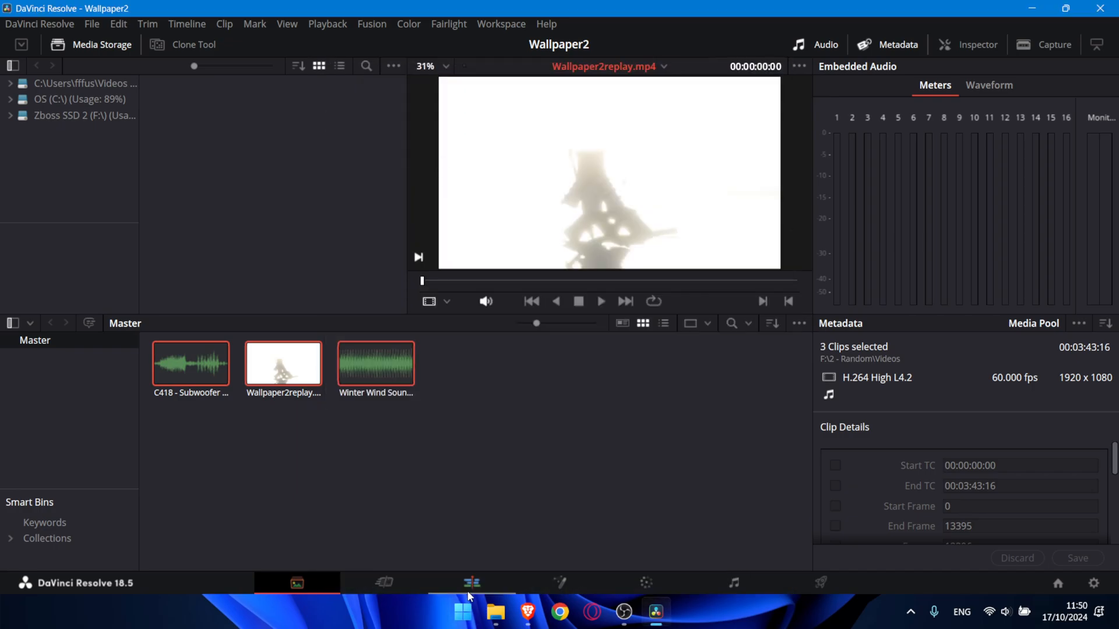
left_click(471, 582)
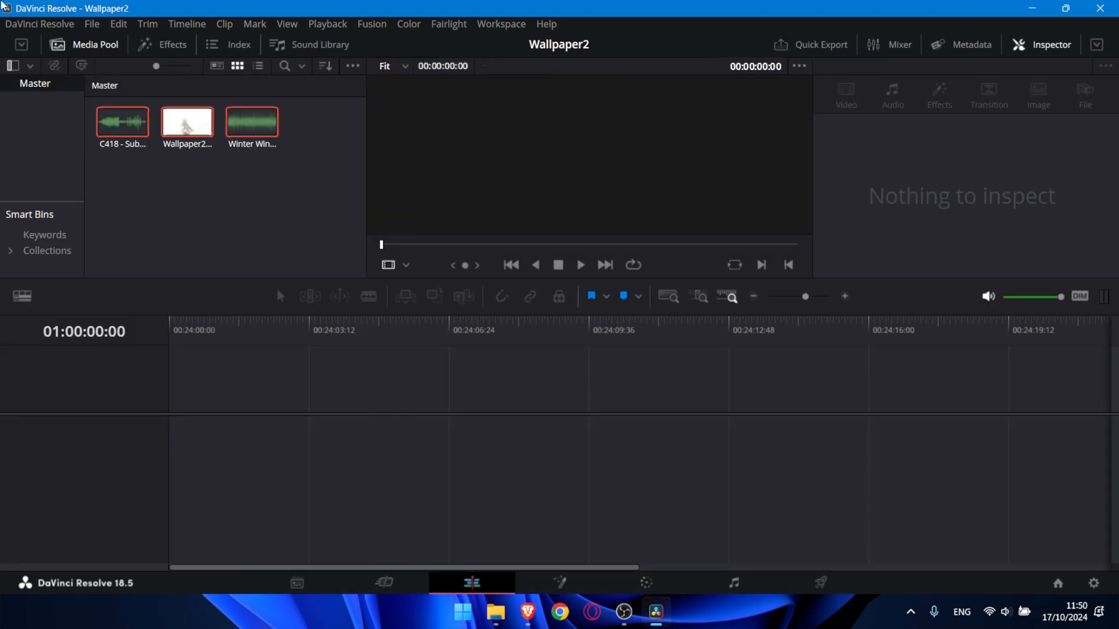
mouse_move(437, 520)
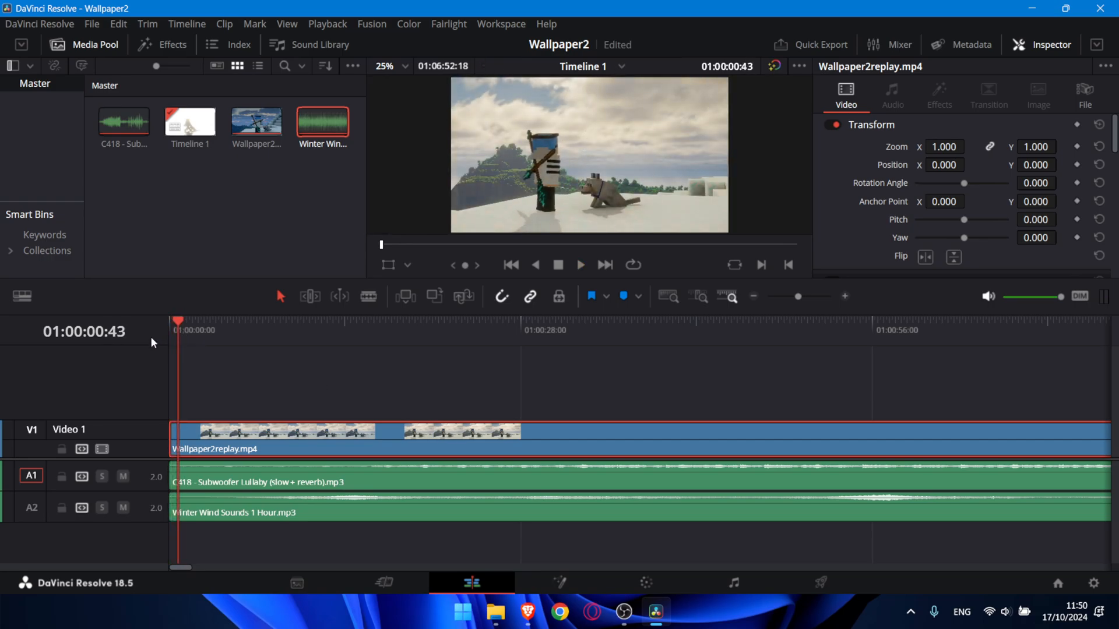
left_click_drag(171, 432, 182, 433)
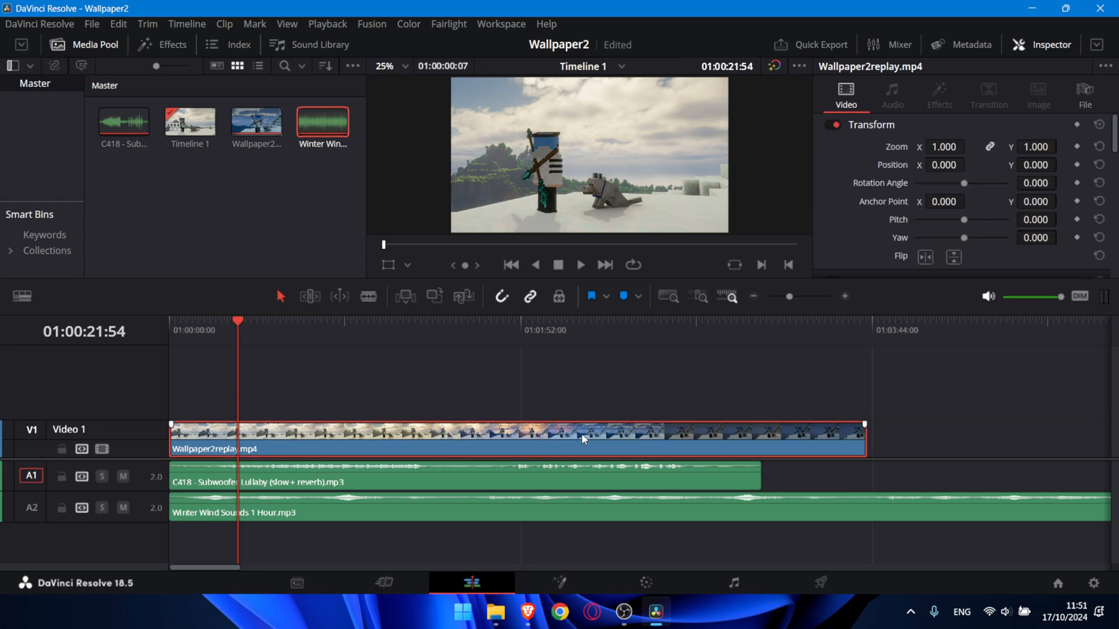
right_click(581, 439)
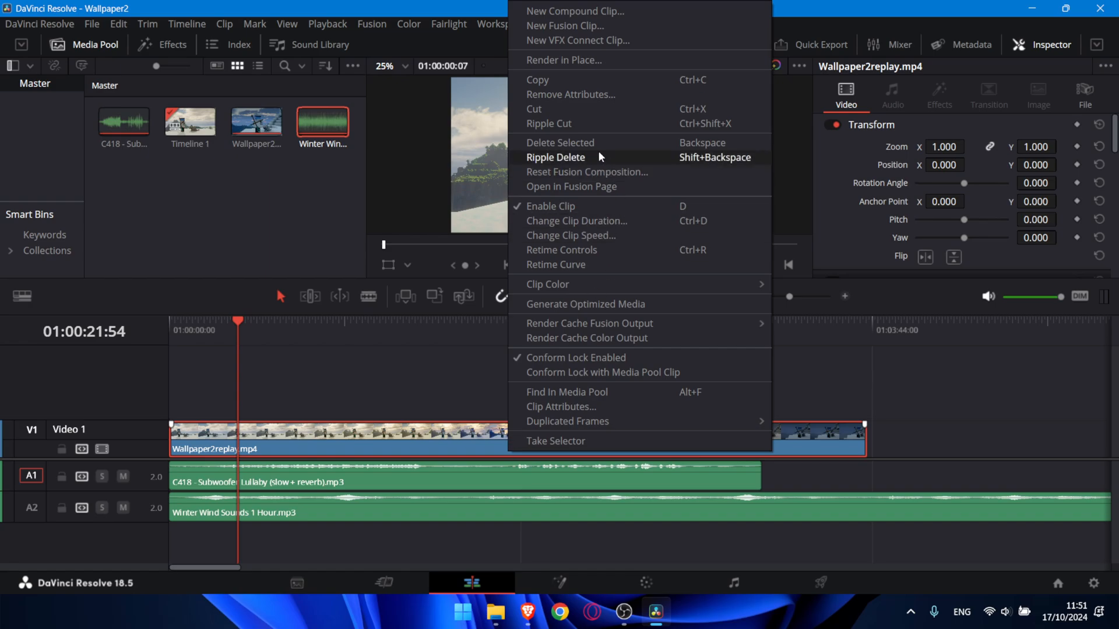
mouse_move(562, 250)
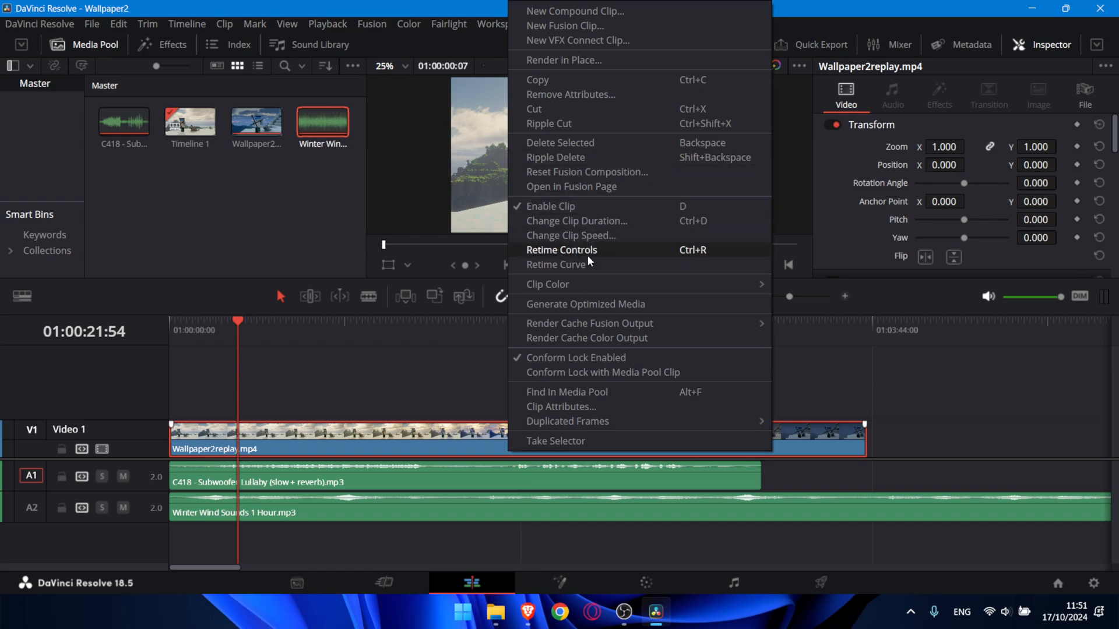
left_click(560, 250)
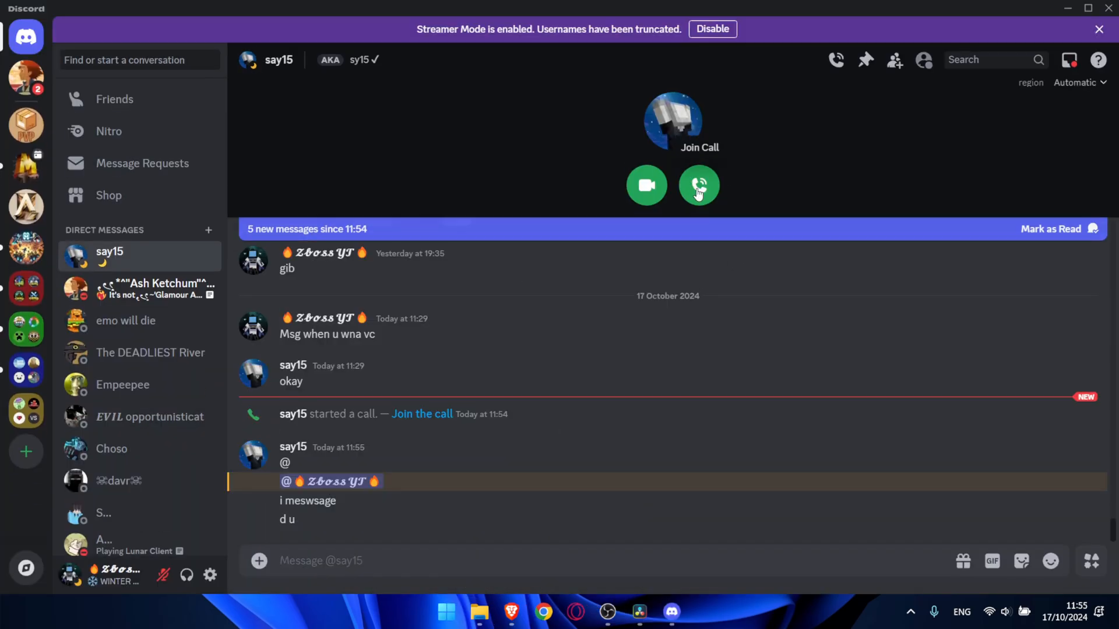
- Join the ongoing voice call from the Discord direct message
left_click(698, 185)
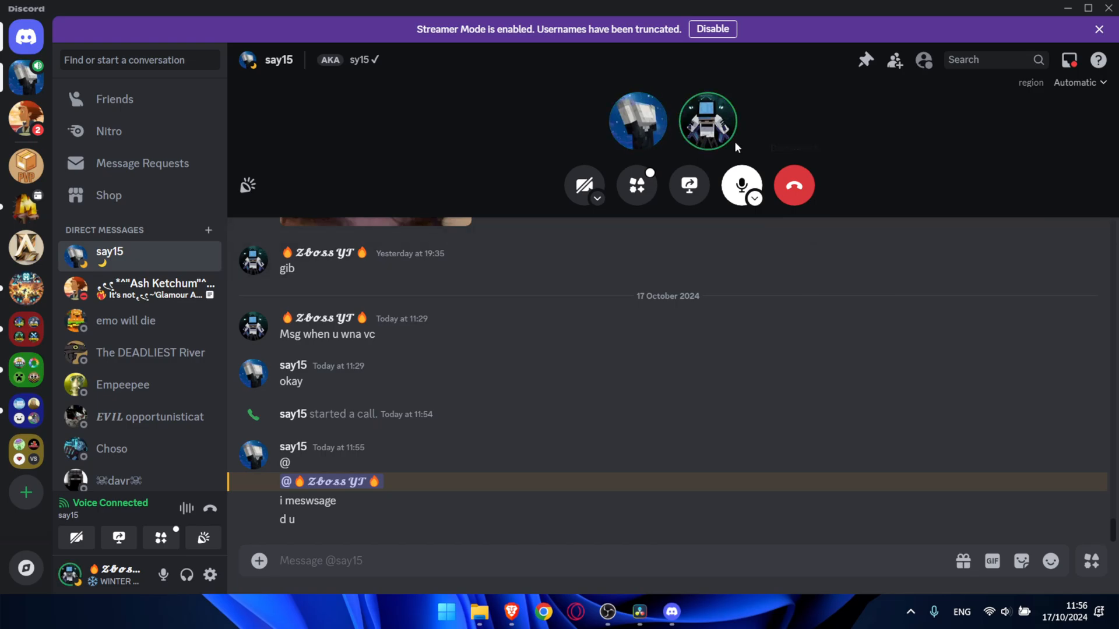
left_click(793, 185)
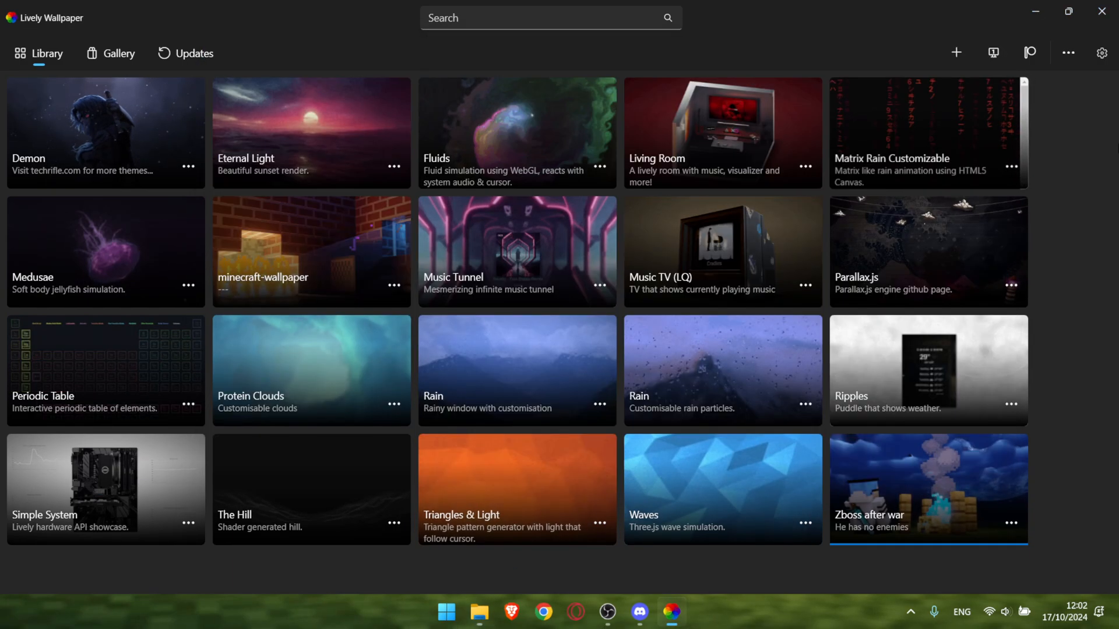
- Add Wallpaper2.mov to Lively Wallpaper as a wallpaper titled 'Zboss has no enemies'
left_click(957, 52)
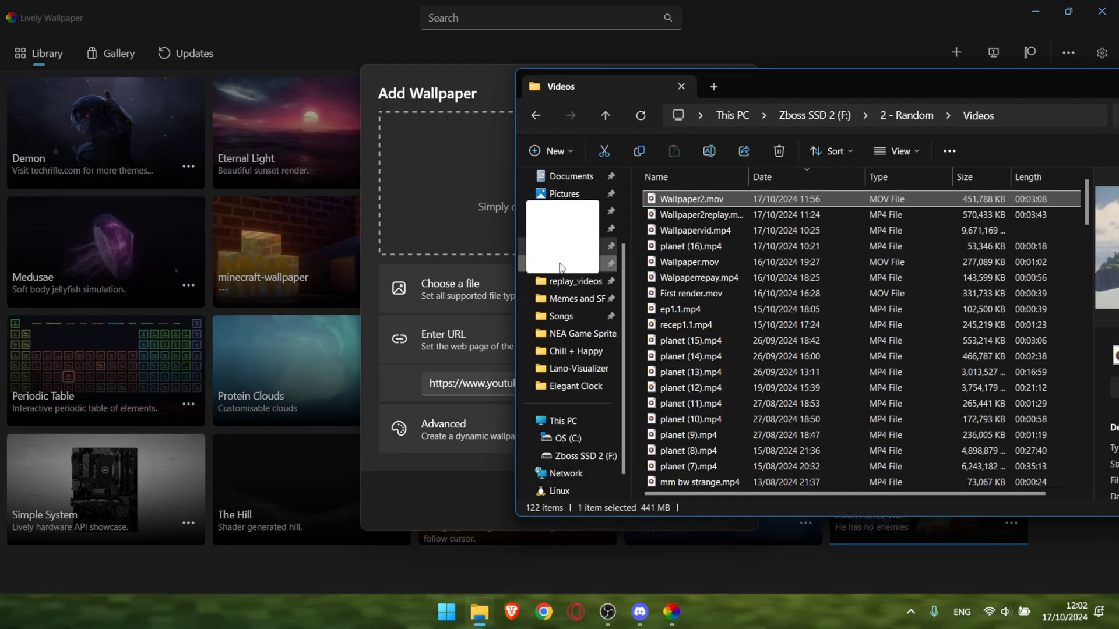
double_click(692, 198)
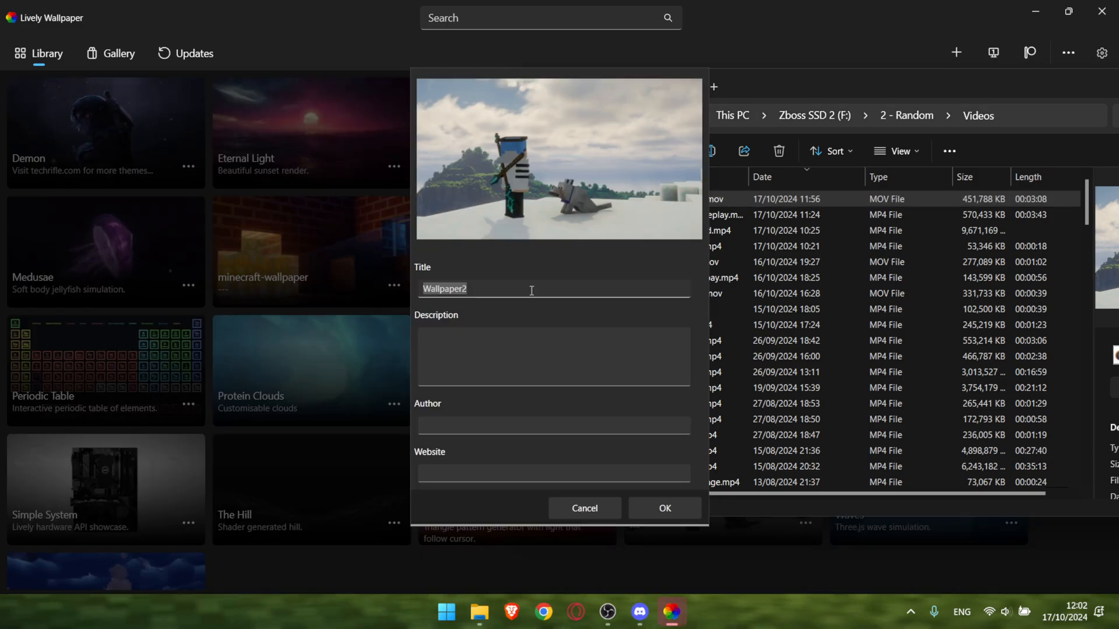
type("Zboss has no eneme")
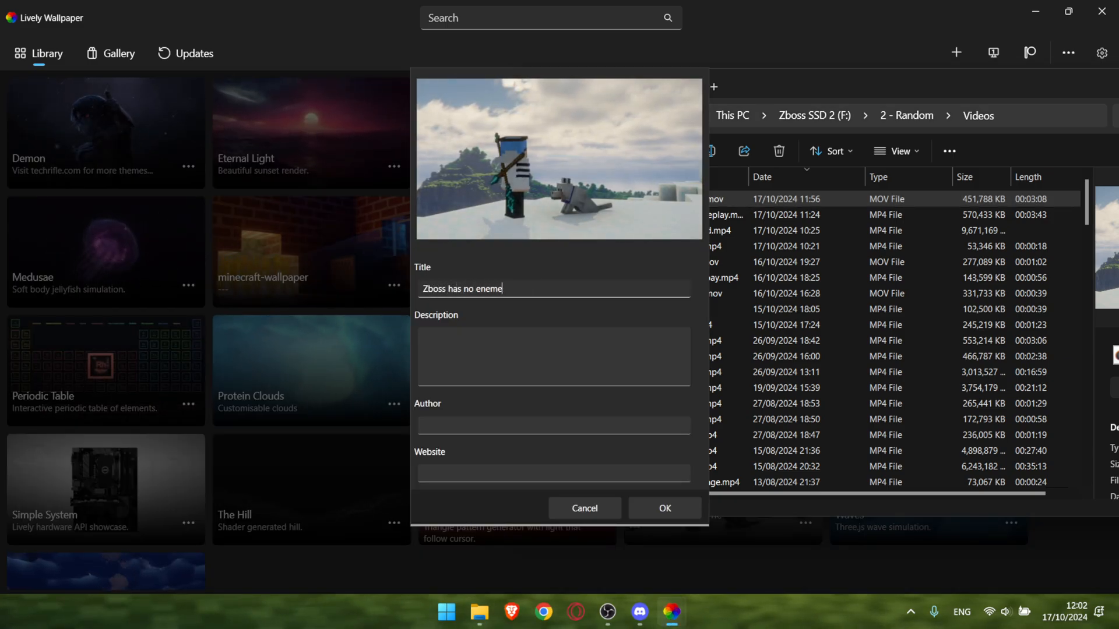
left_click(663, 508)
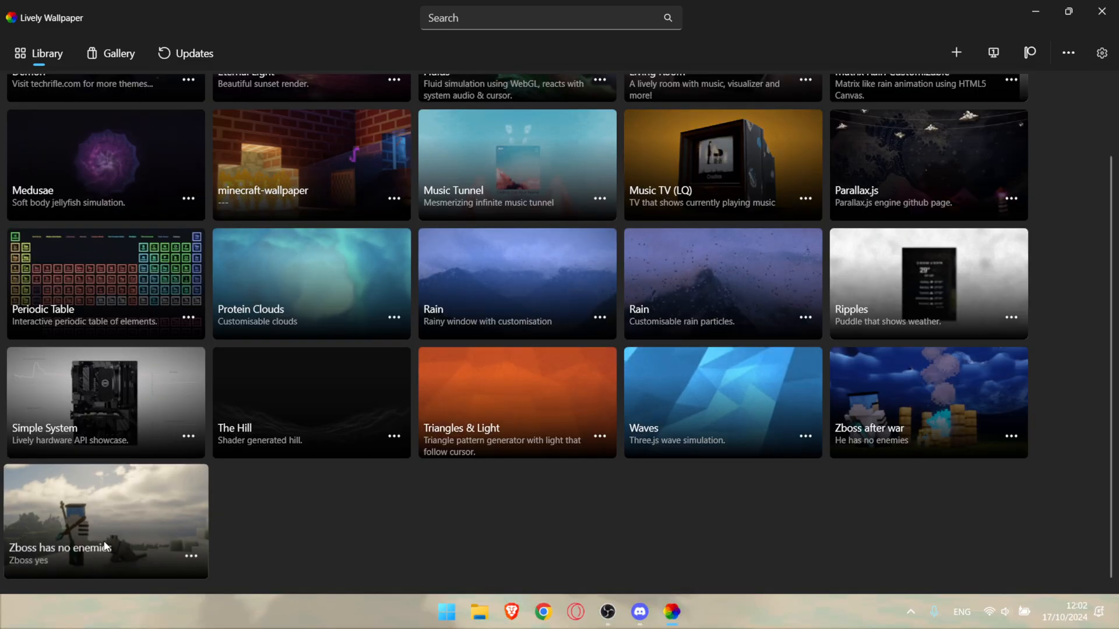